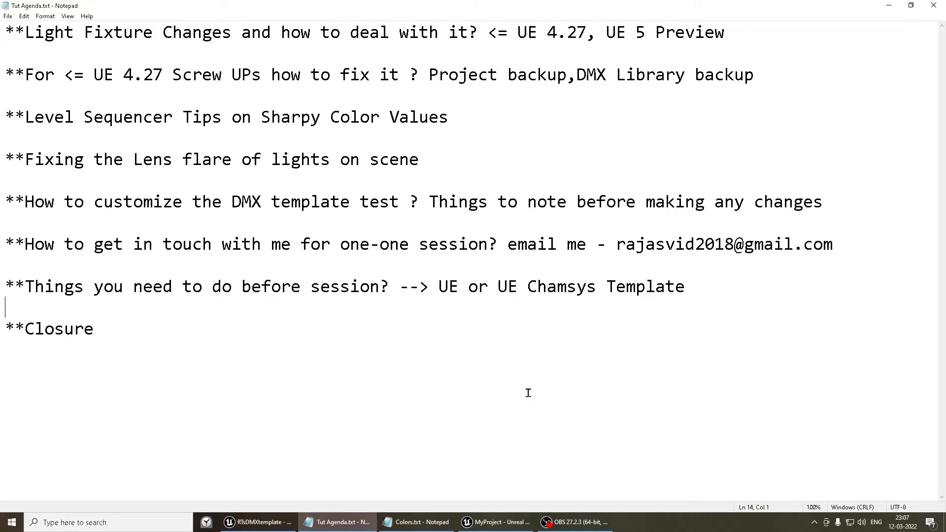
mouse_move(544, 268)
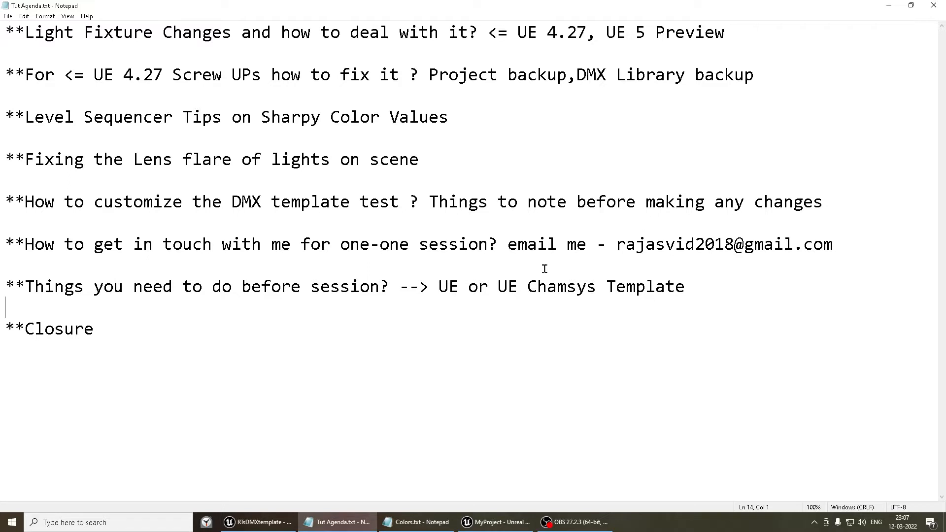
mouse_move(516, 32)
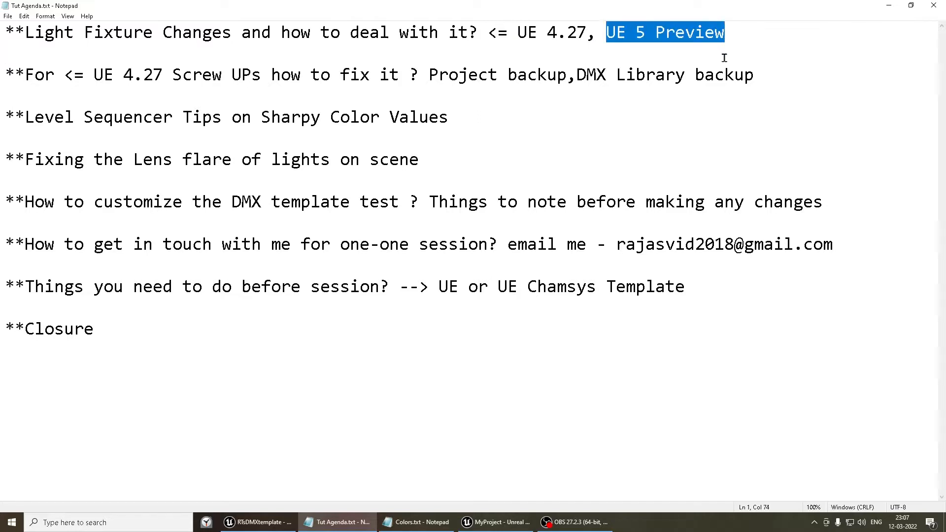
mouse_move(168, 84)
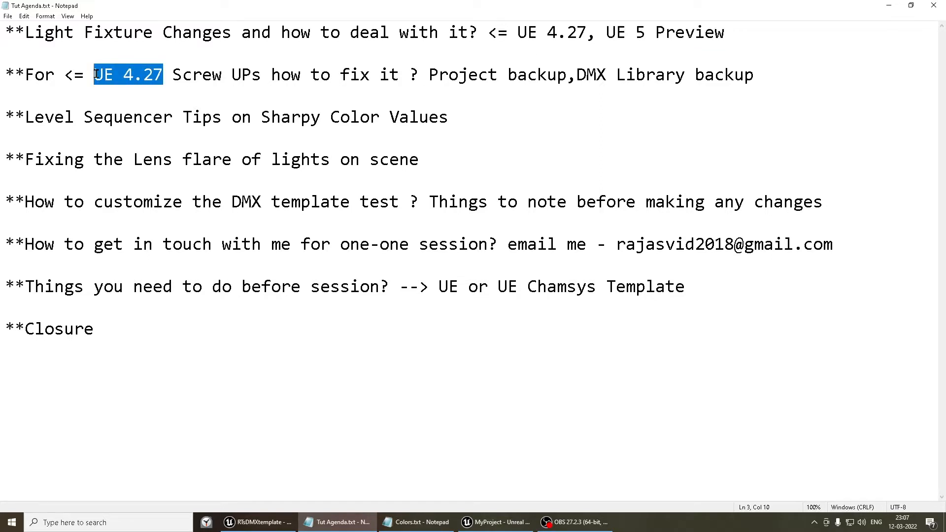
mouse_move(296, 86)
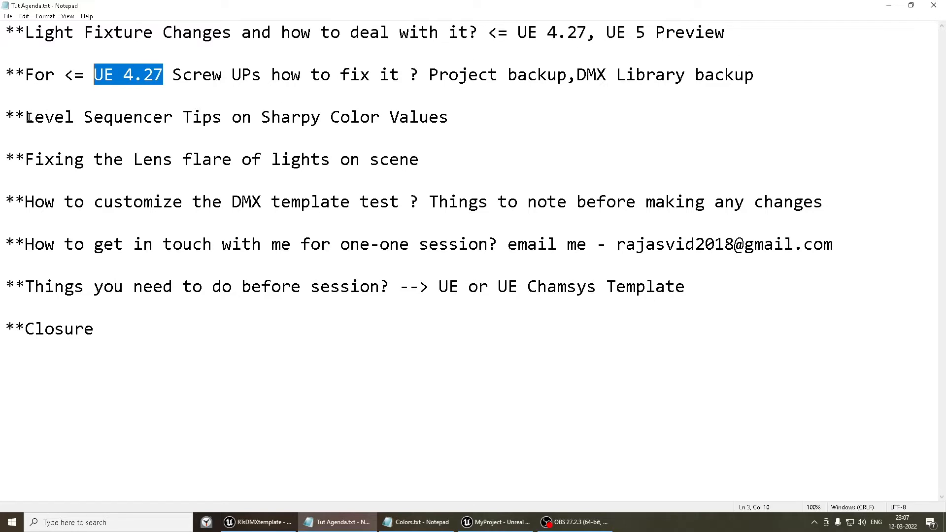
mouse_move(375, 116)
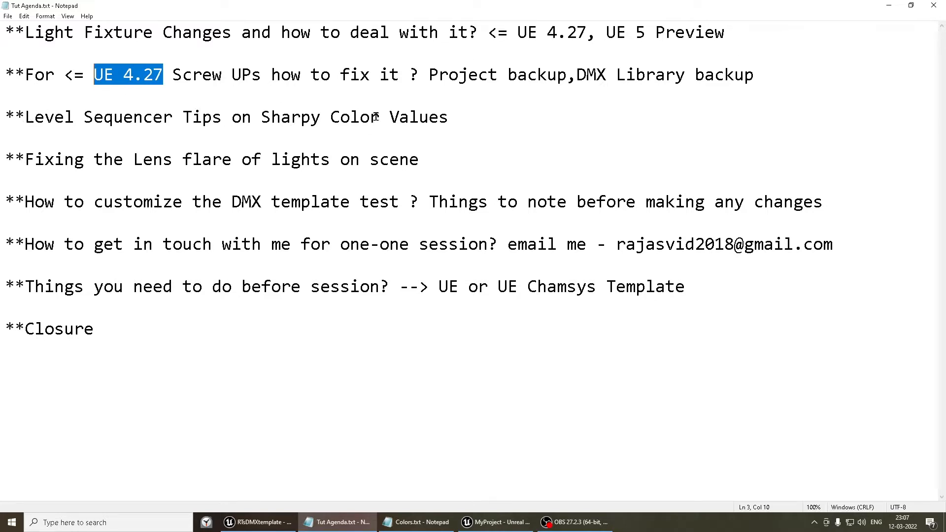
mouse_move(269, 150)
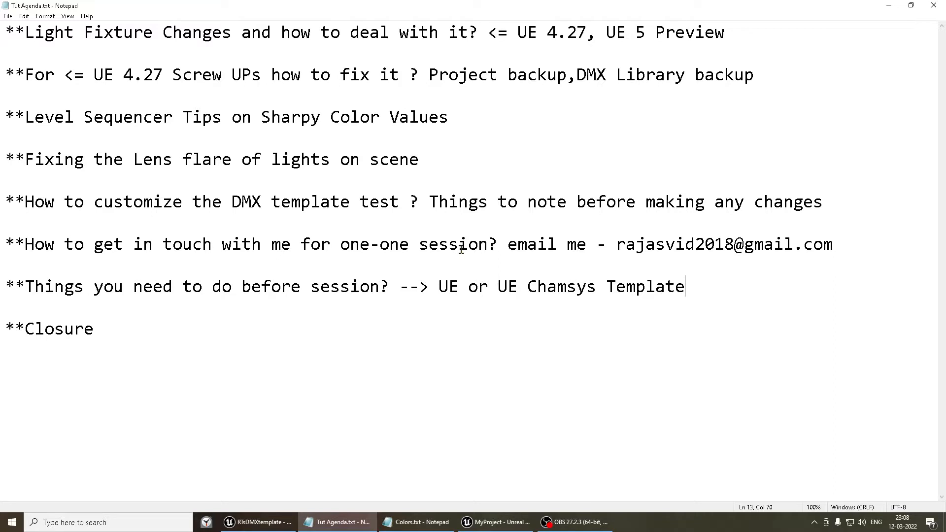
Open the RtsLib DMX library, look over its fixture patches, then view its fixture types
left_click(29, 286)
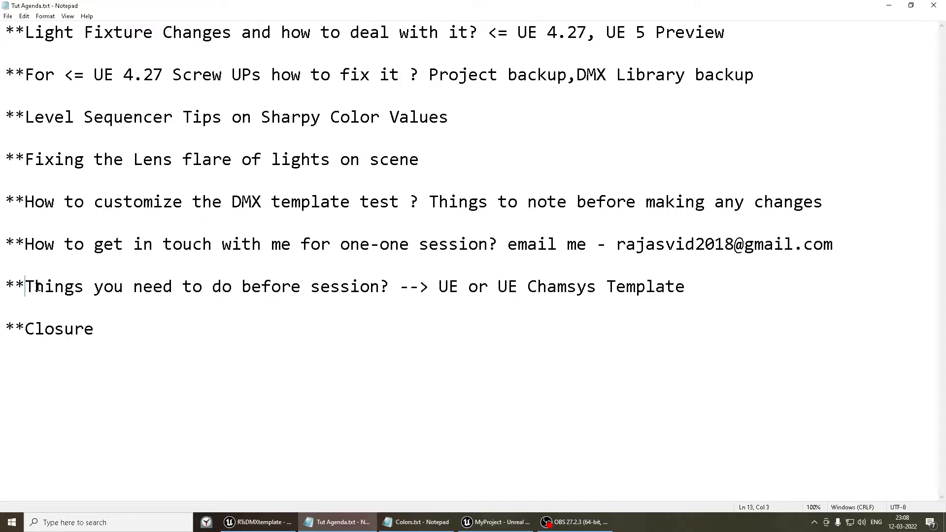
left_click(404, 346)
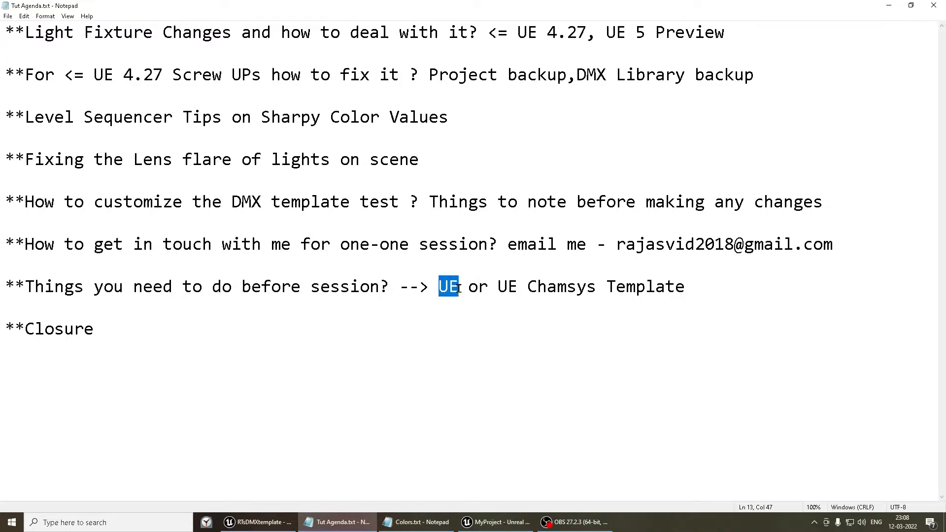
mouse_move(501, 324)
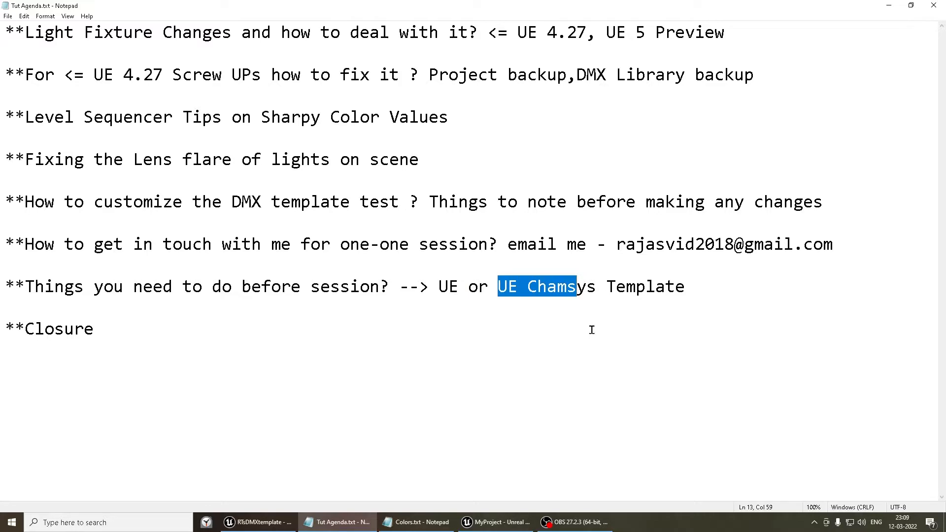
mouse_move(517, 205)
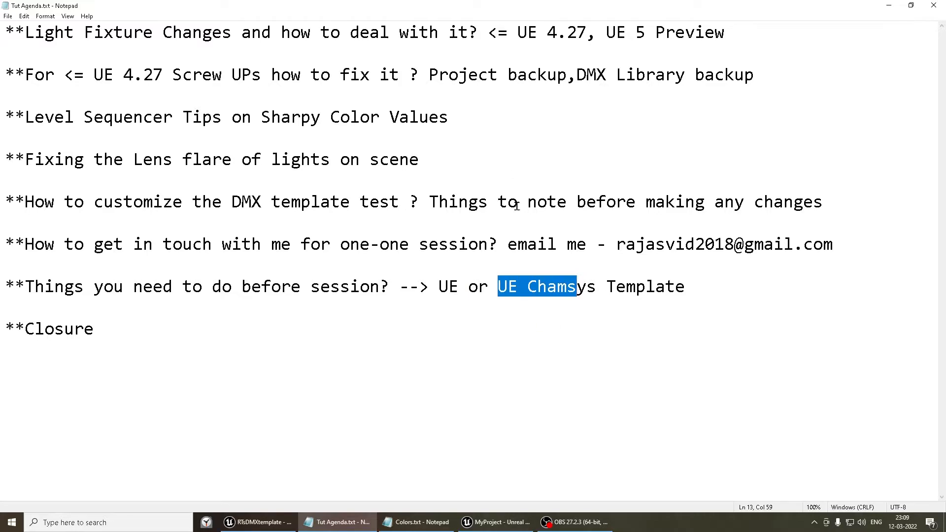
left_click(259, 522)
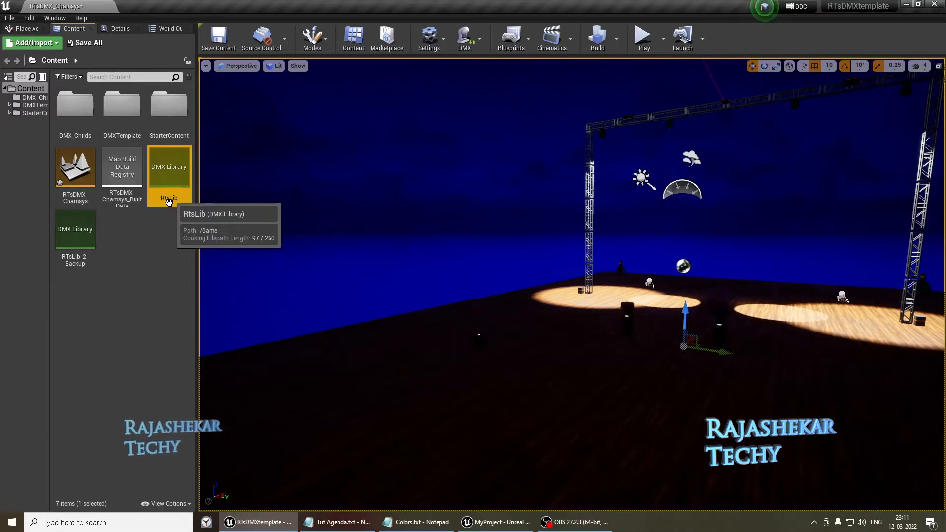
mouse_move(91, 229)
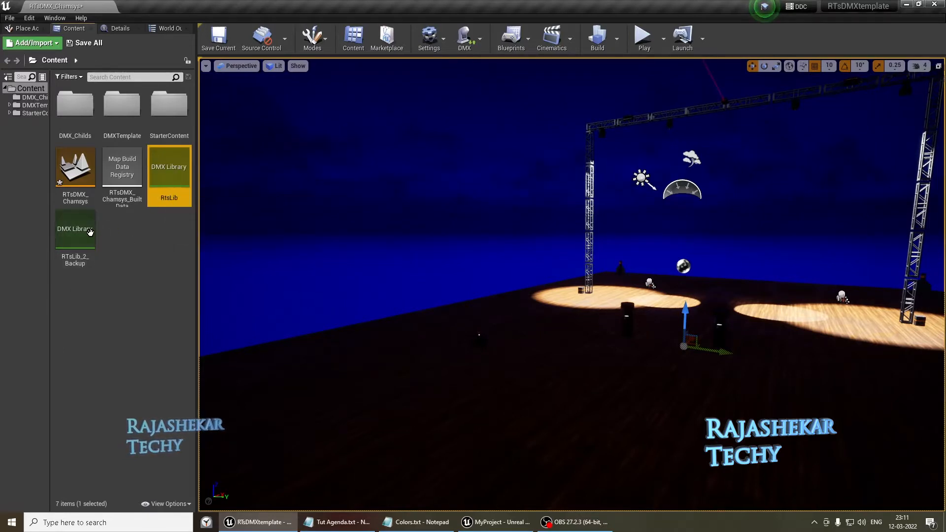
mouse_move(102, 263)
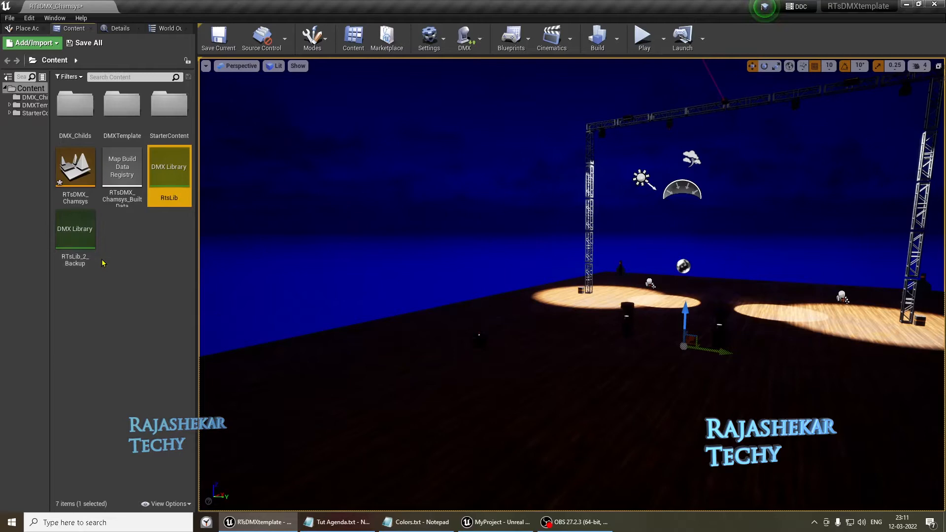
double_click(169, 167)
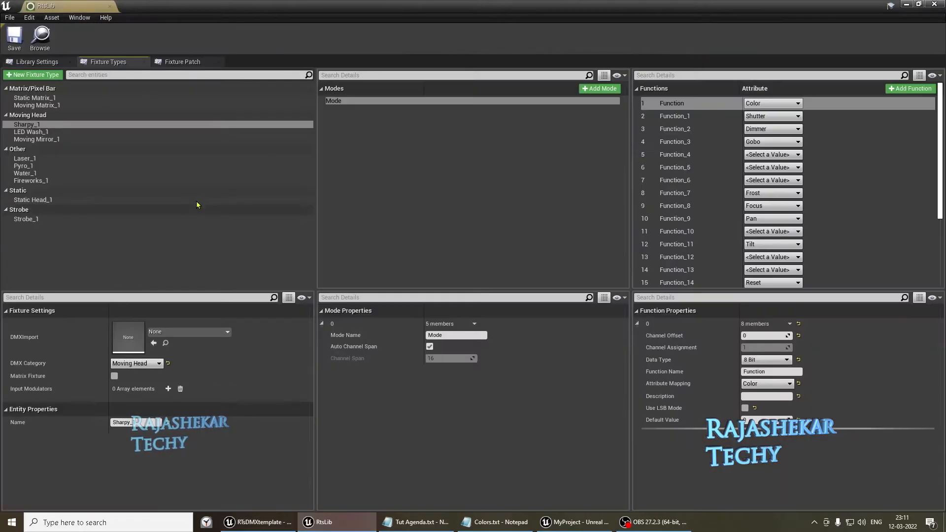
mouse_move(180, 73)
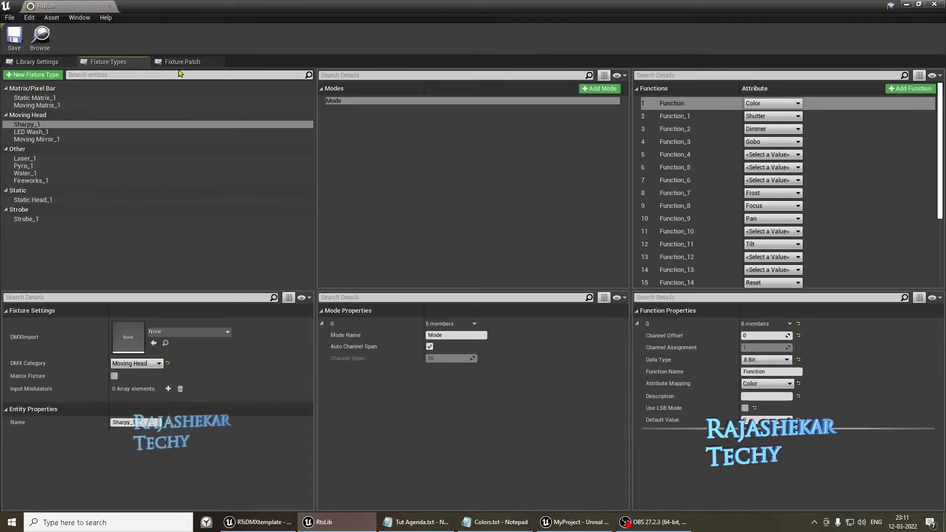
left_click(182, 62)
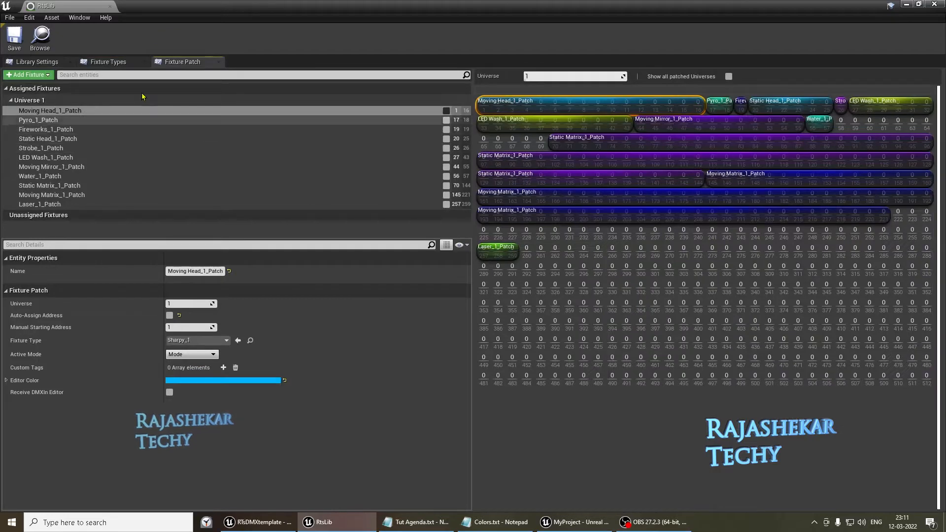
mouse_move(108, 62)
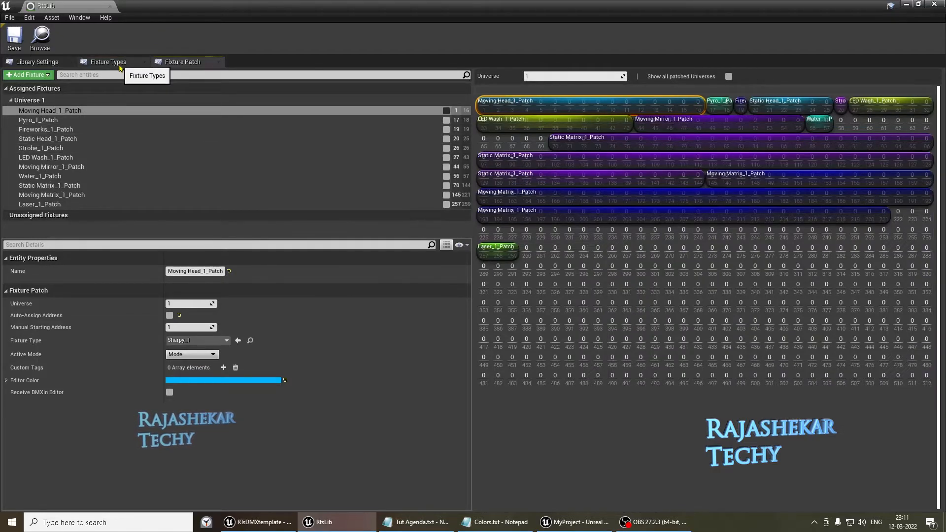
left_click(107, 62)
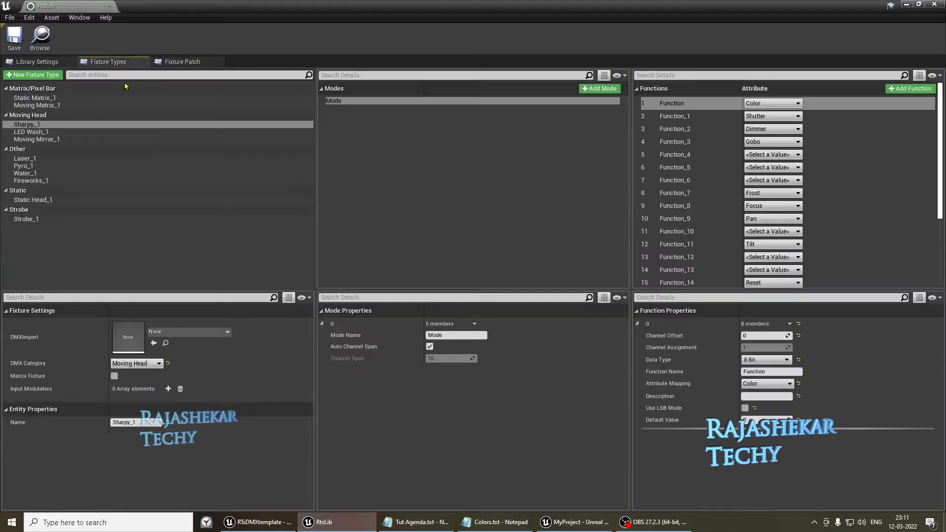
mouse_move(125, 150)
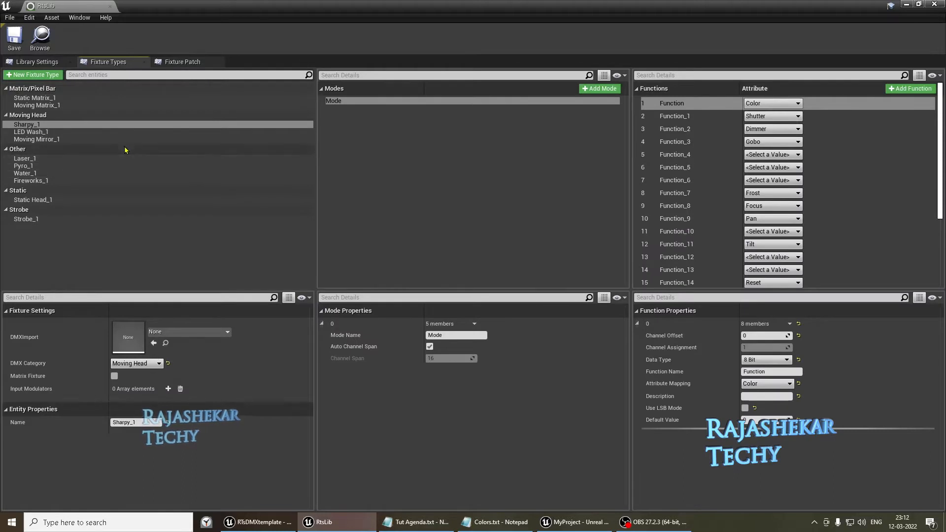
mouse_move(174, 143)
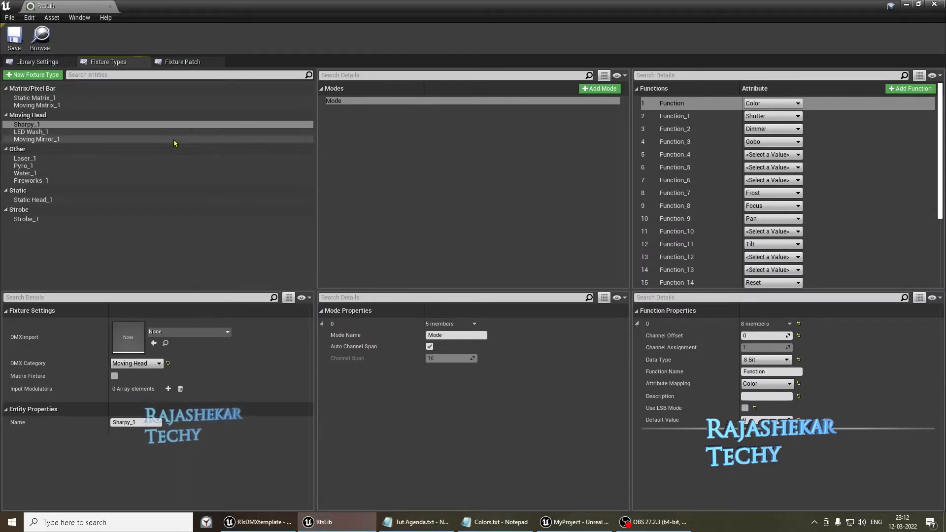
mouse_move(32, 199)
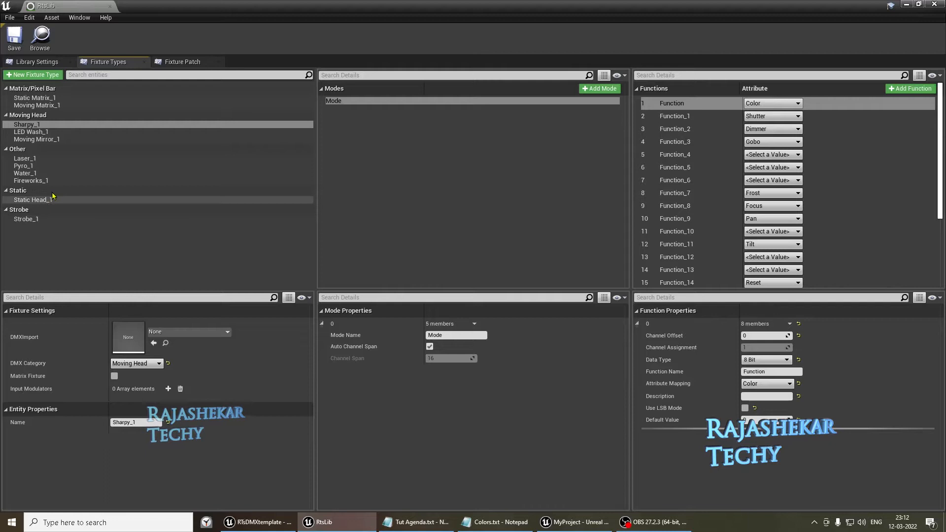
Patch Static Head_2 to Static Head_5 into Universe 1 and inspect Laser_1_Patch
left_click(33, 200)
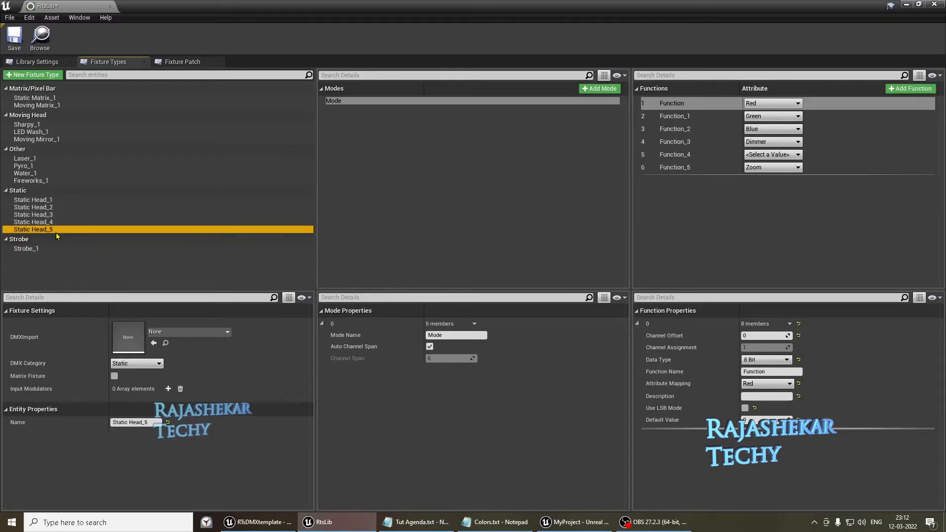
mouse_move(196, 126)
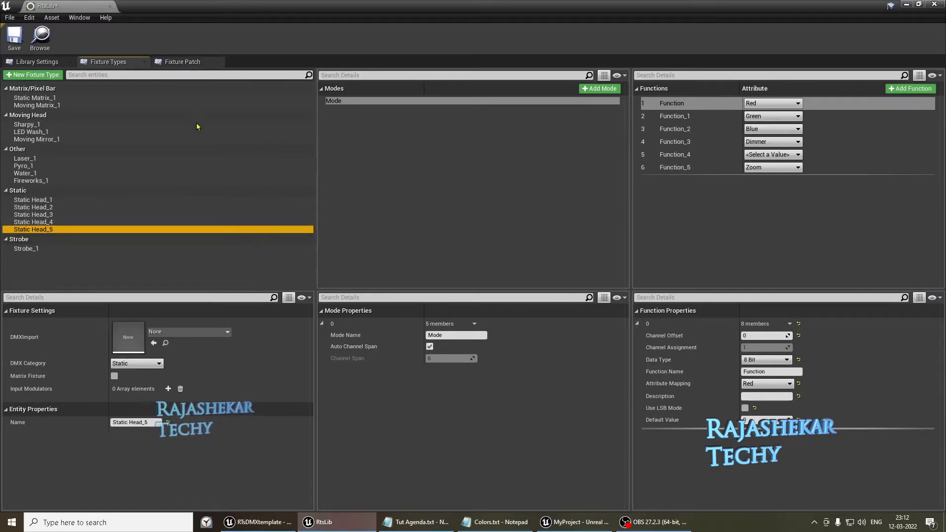
left_click(182, 61)
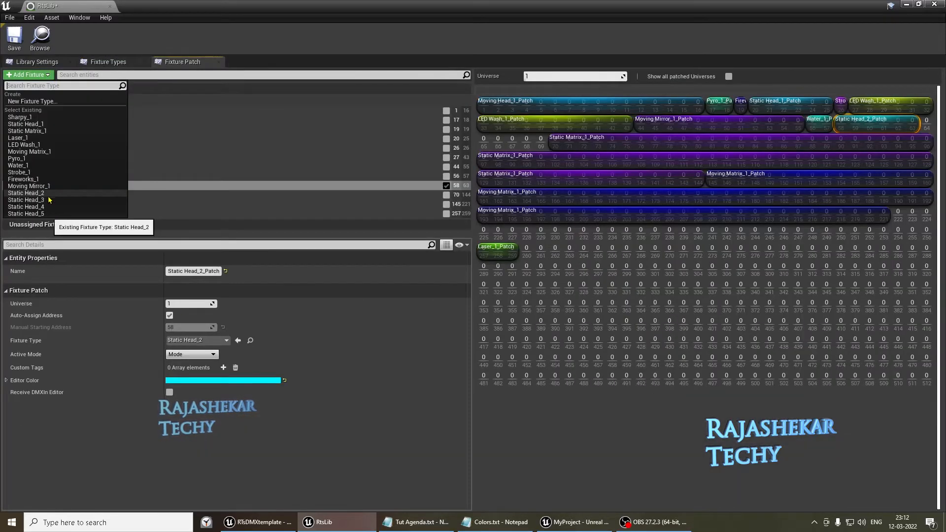
left_click(26, 199)
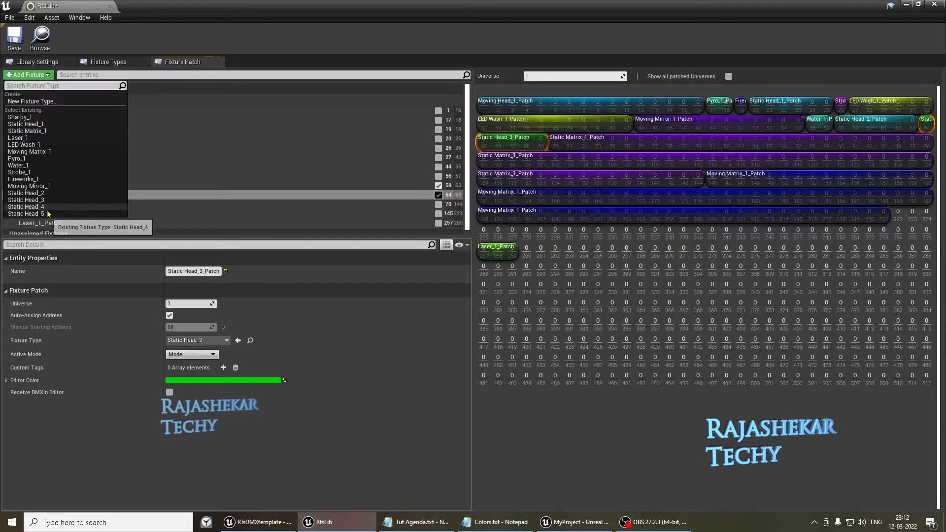
left_click(27, 206)
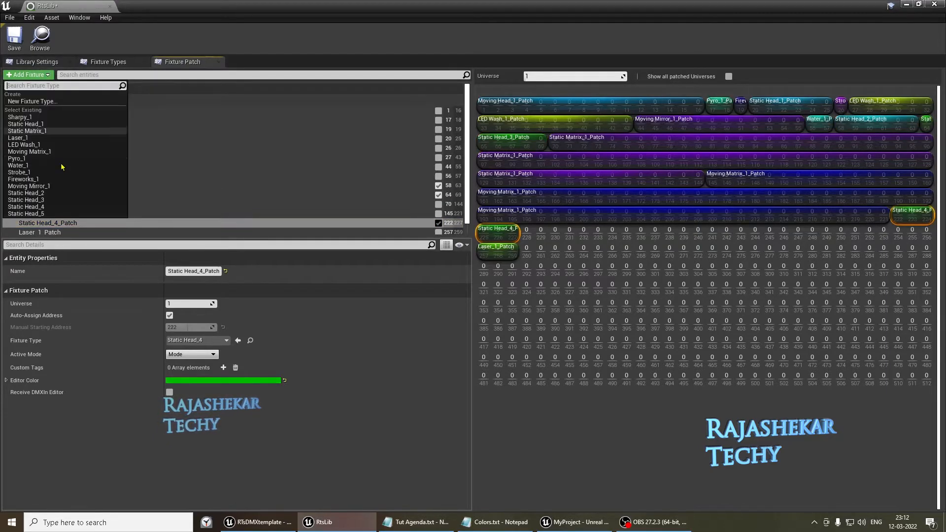
left_click(25, 213)
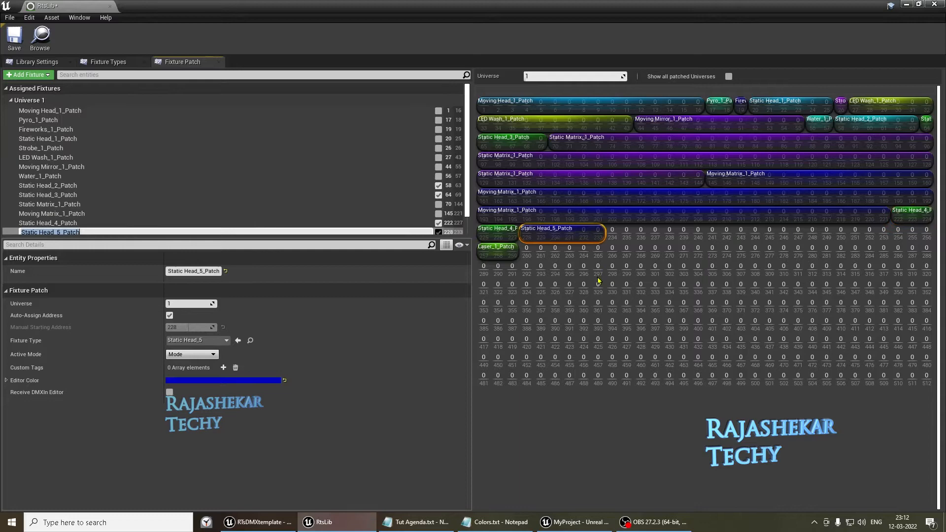
mouse_move(510, 266)
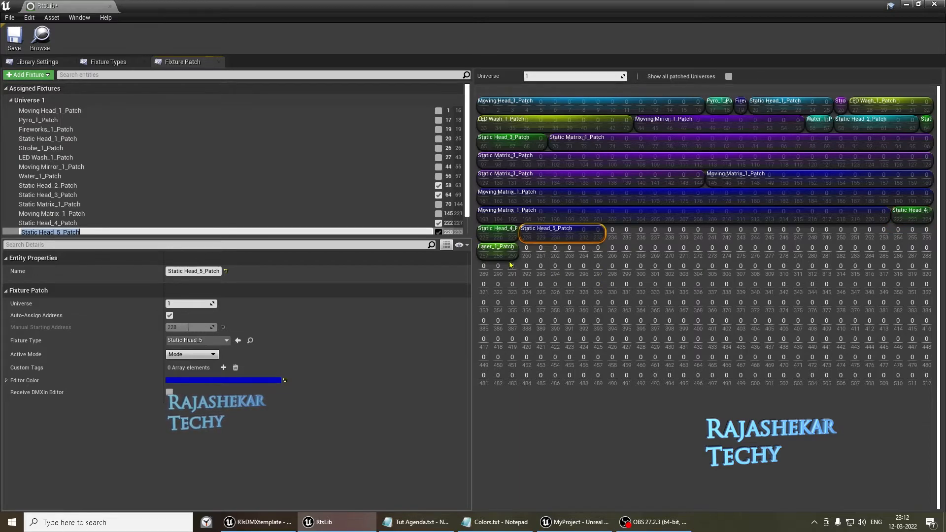
left_click(40, 218)
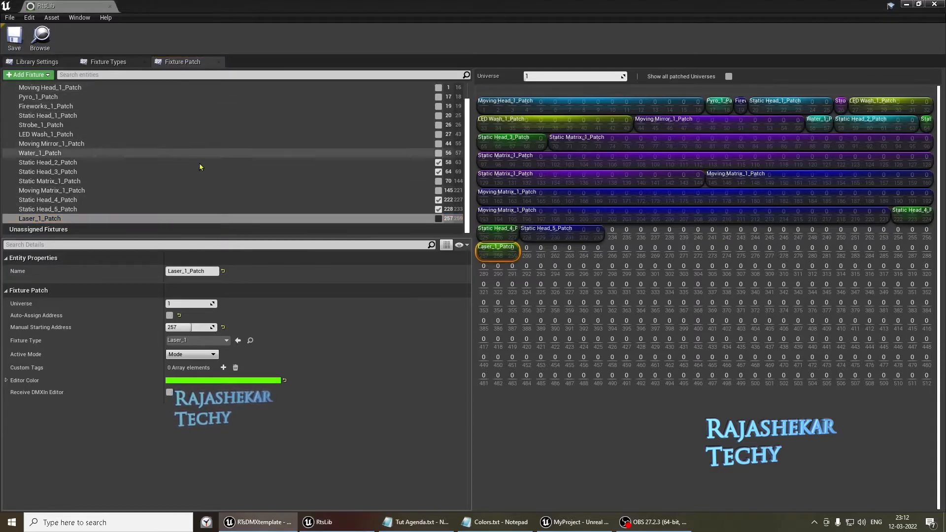
mouse_move(378, 166)
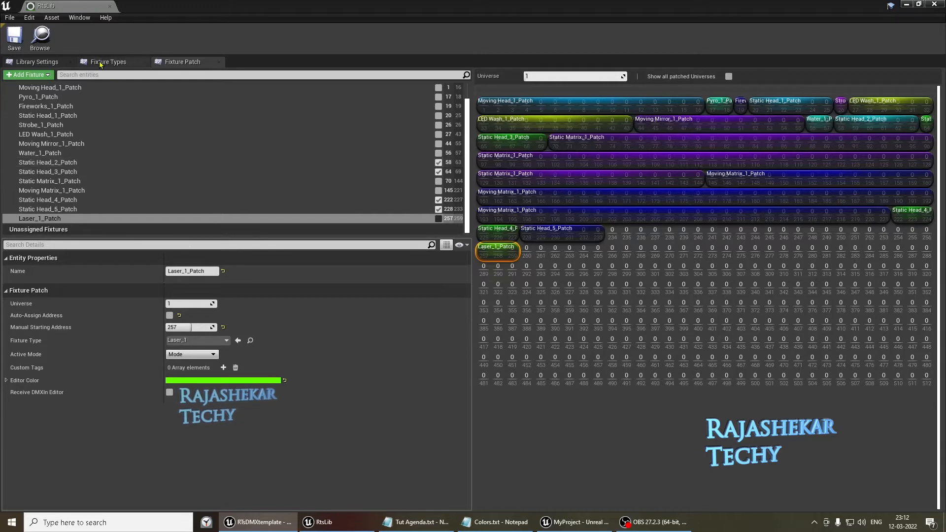
left_click(109, 62)
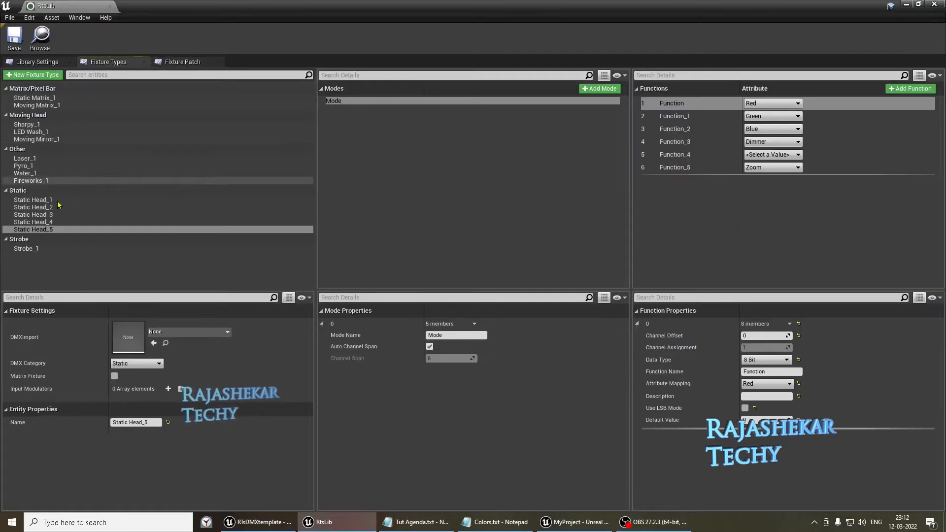
mouse_move(129, 255)
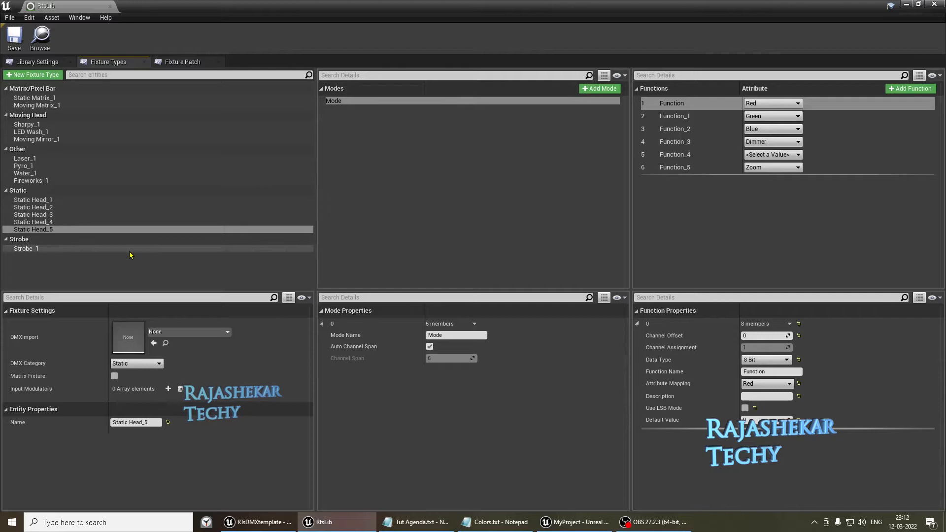
mouse_move(180, 151)
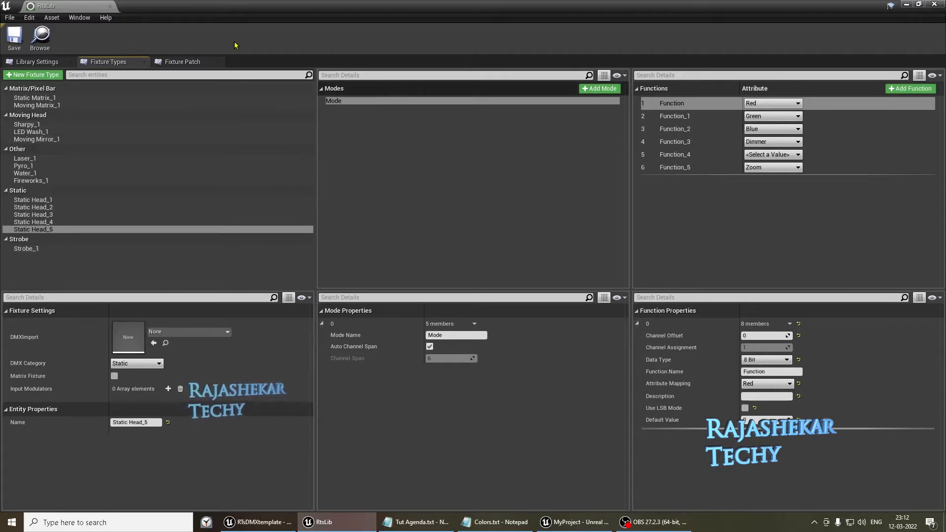
mouse_move(49, 209)
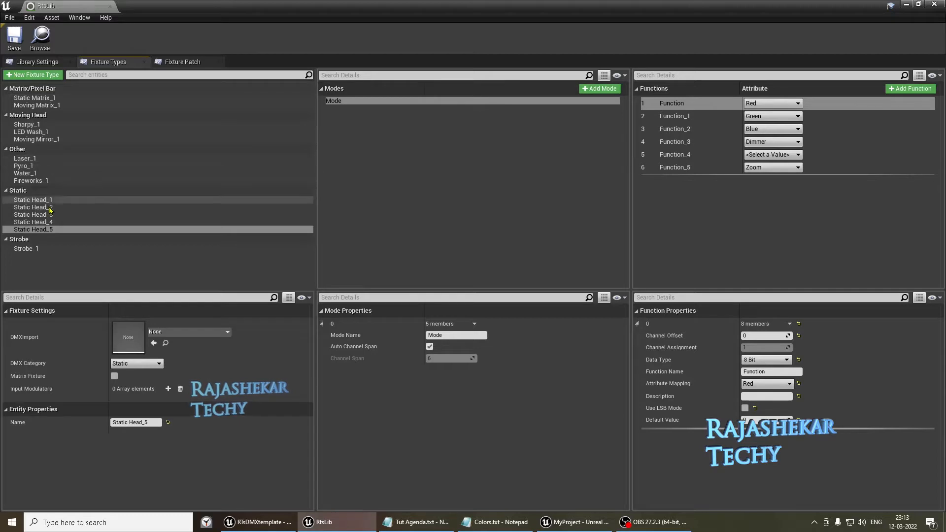
Delete the in-use Static Head_2 to Static Head_5 fixture types, then view the remaining patches
left_click(33, 229)
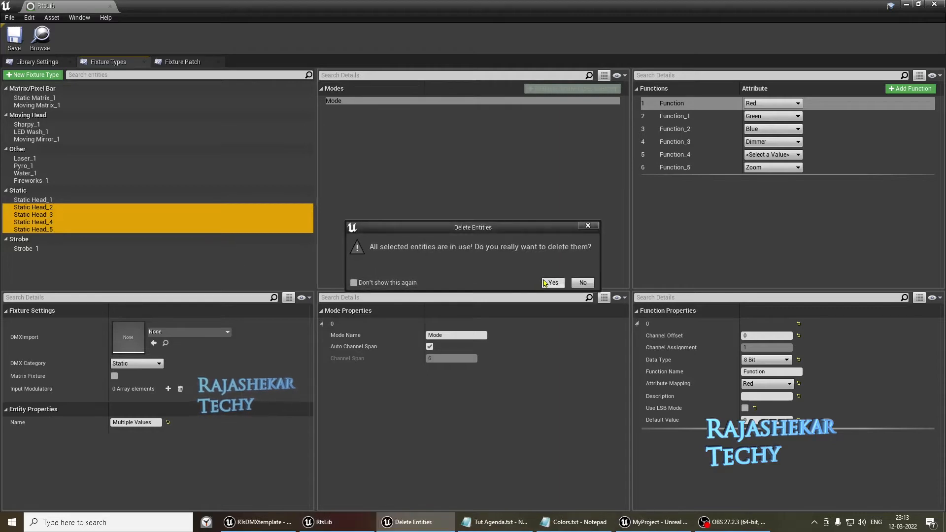
left_click(551, 283)
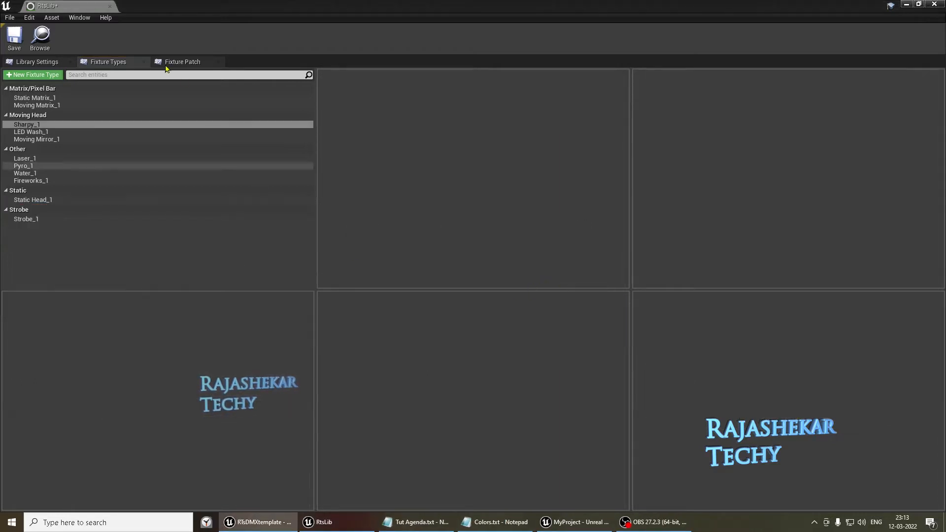
mouse_move(140, 261)
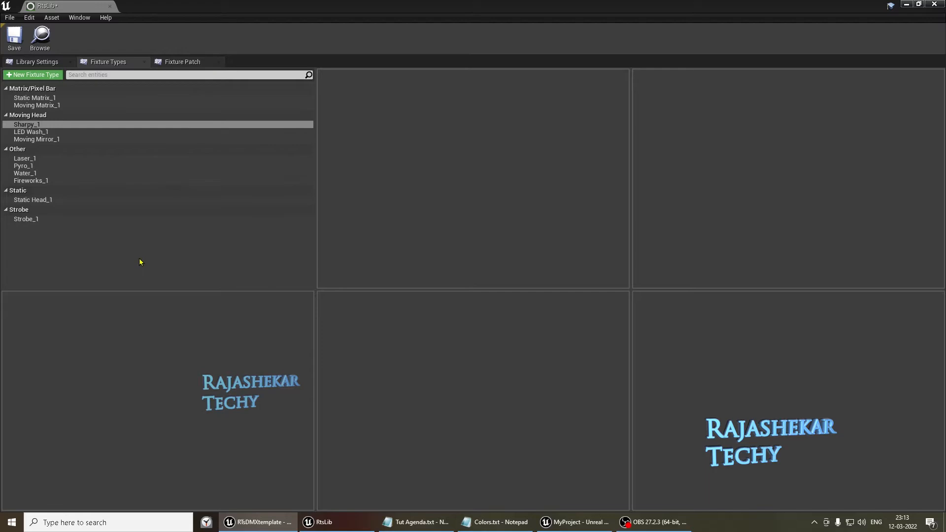
left_click(182, 62)
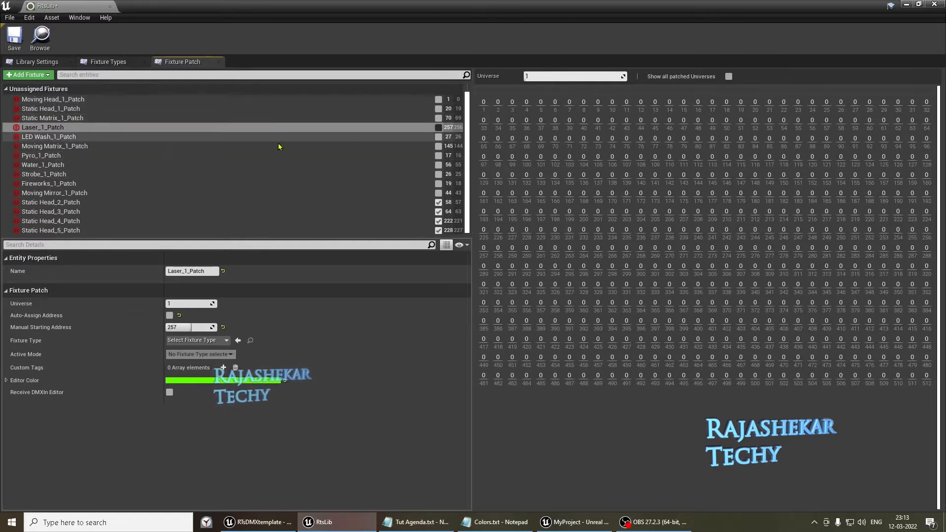
mouse_move(149, 143)
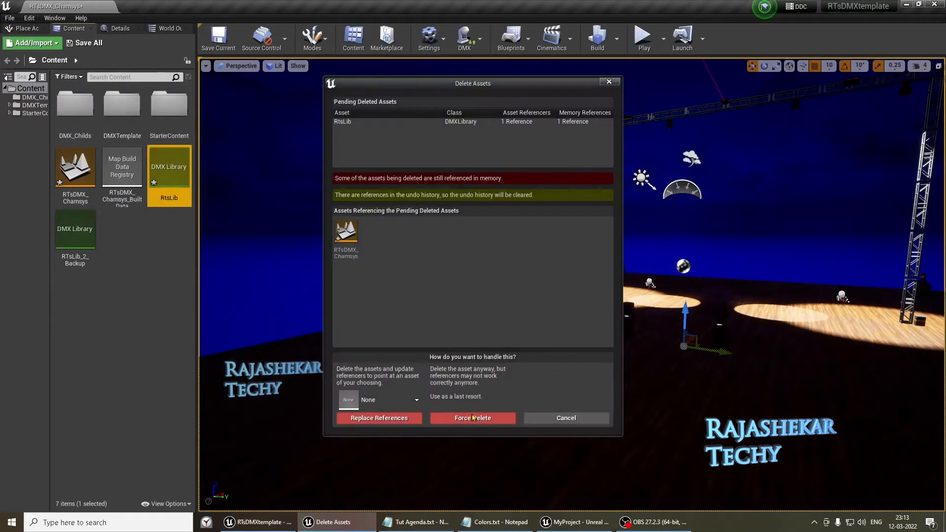
Force-delete the old RtsLib, then create a new DMX library named RtsLib and open it
left_click(472, 418)
type("RTs")
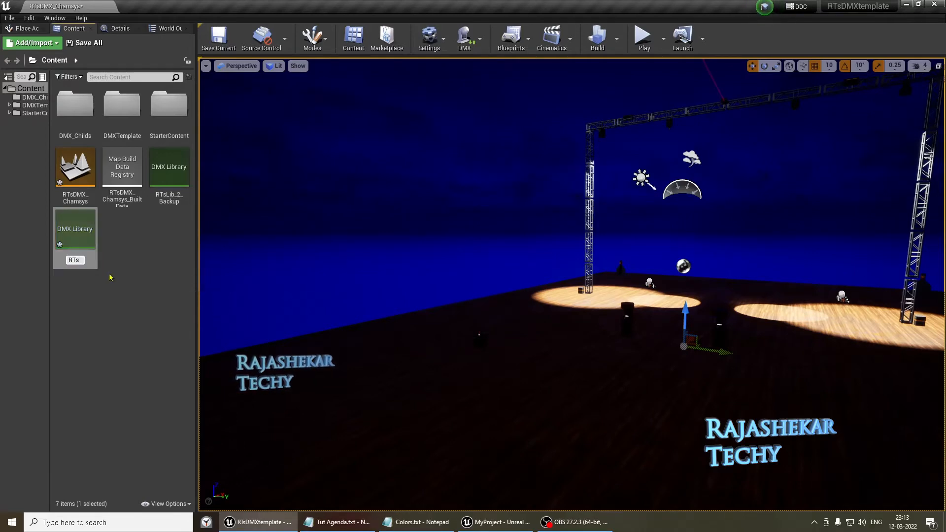
left_click(169, 168)
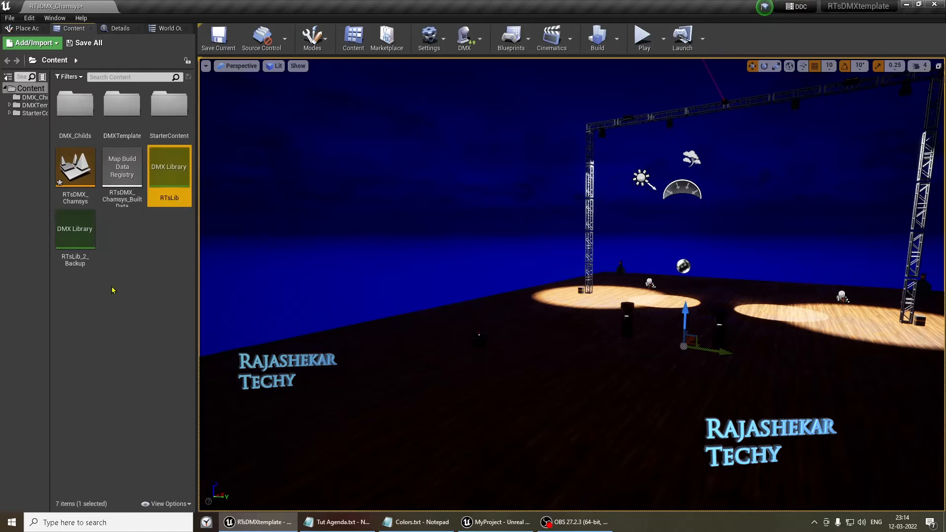
double_click(169, 167)
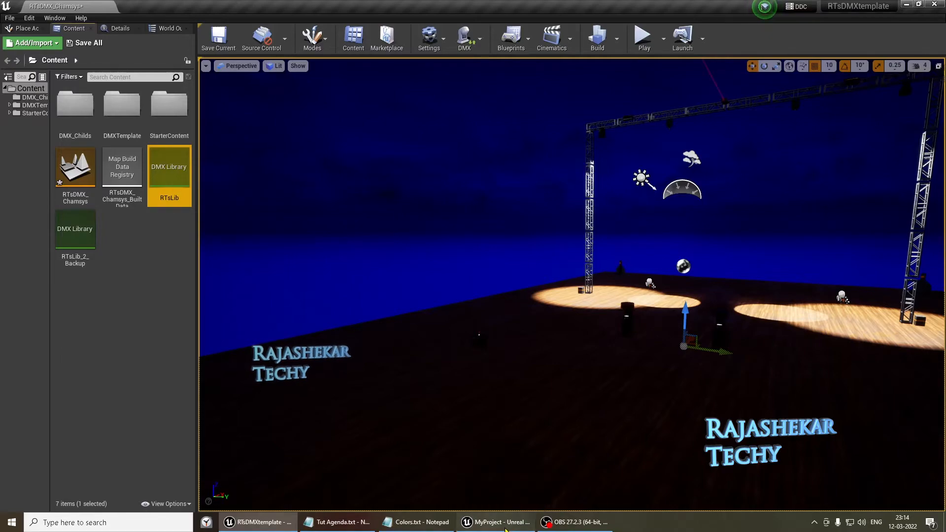
Switch to MyProject's editor and select RTsDMX_Backup in the Content Drawer
left_click(494, 522)
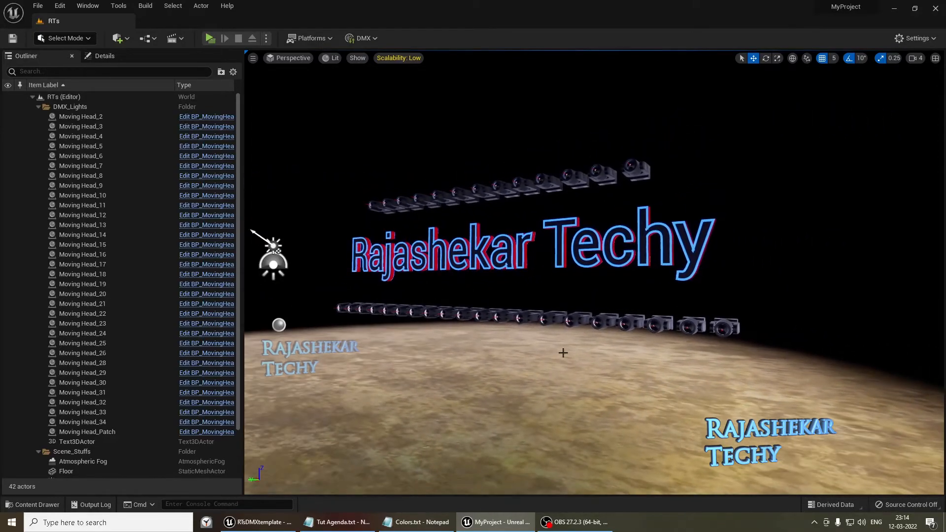
left_click(33, 505)
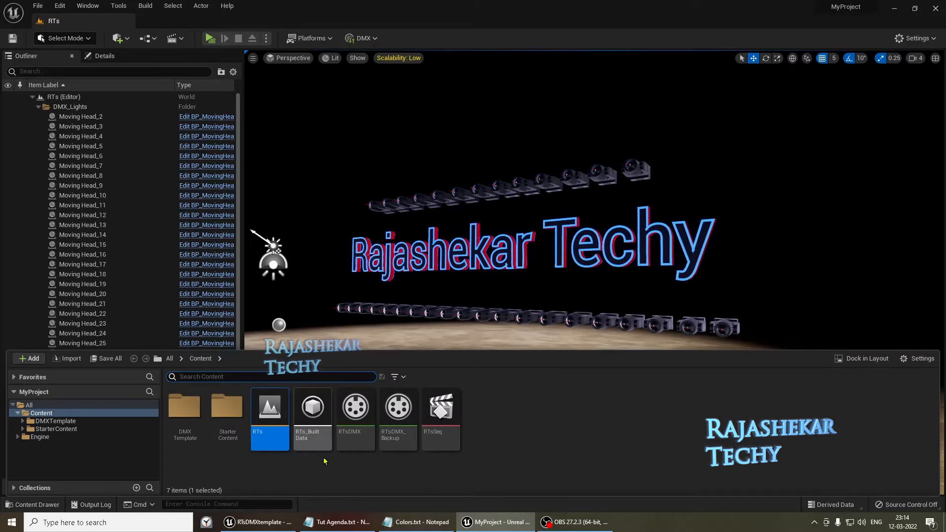
left_click(397, 408)
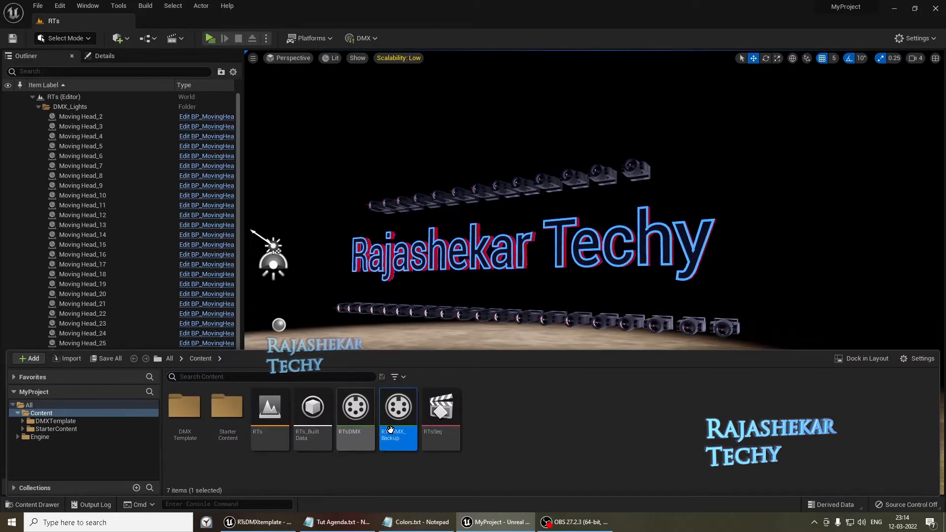
Open RTsDMX, inspect the Moving Head_1 fixture type, then collapse Universe 1's patch list
double_click(356, 406)
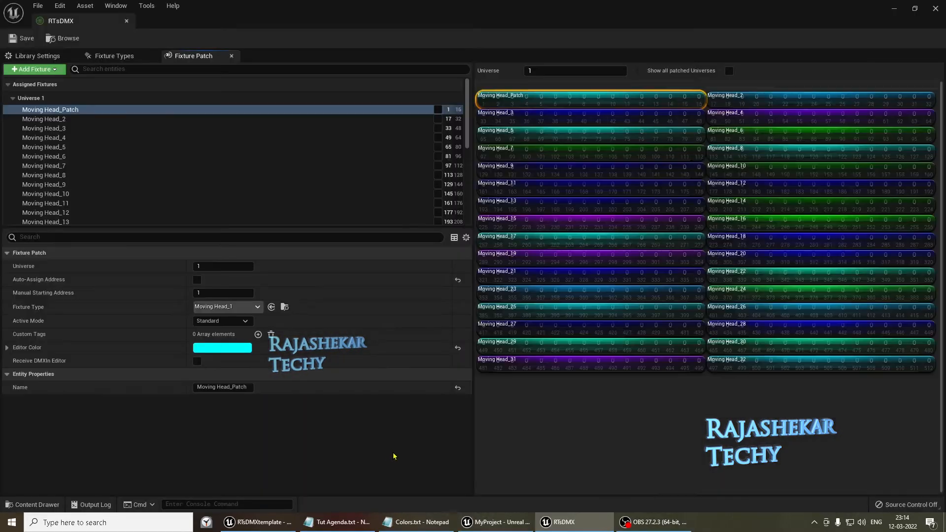
left_click(114, 56)
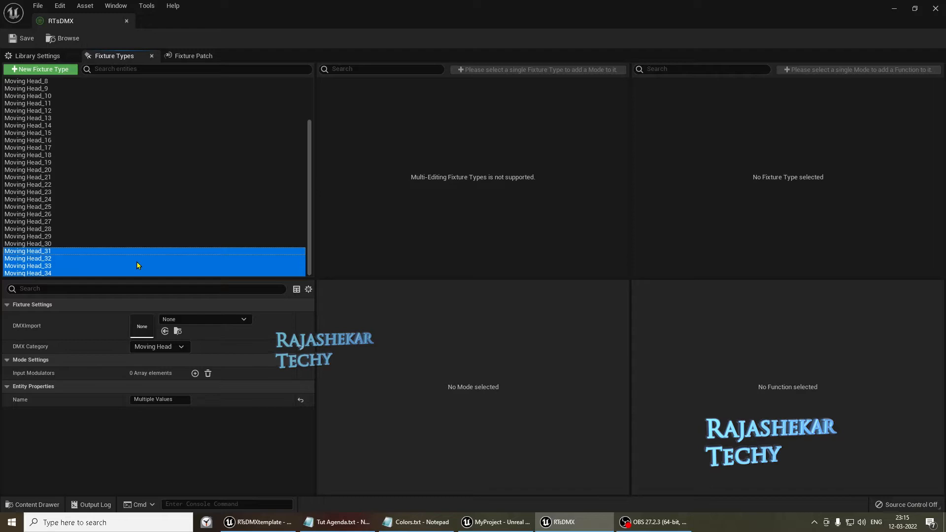
left_click(27, 94)
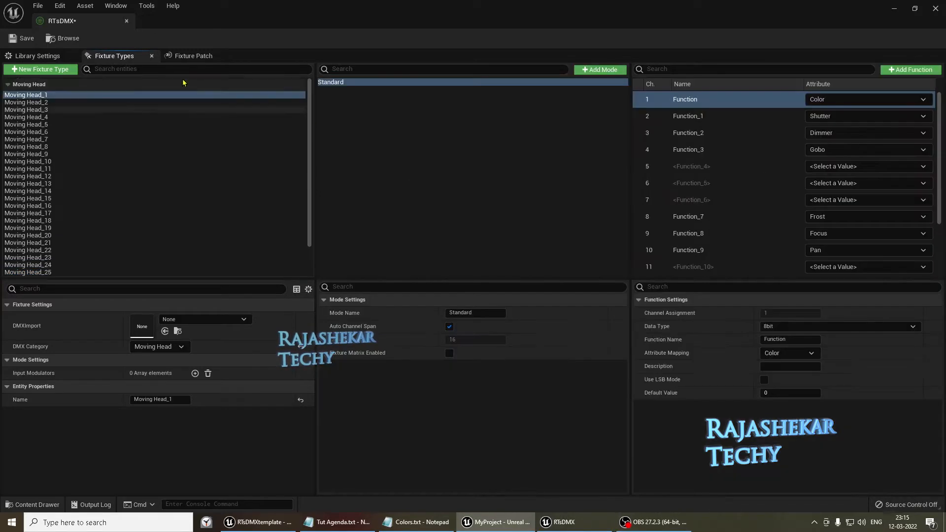
left_click(193, 55)
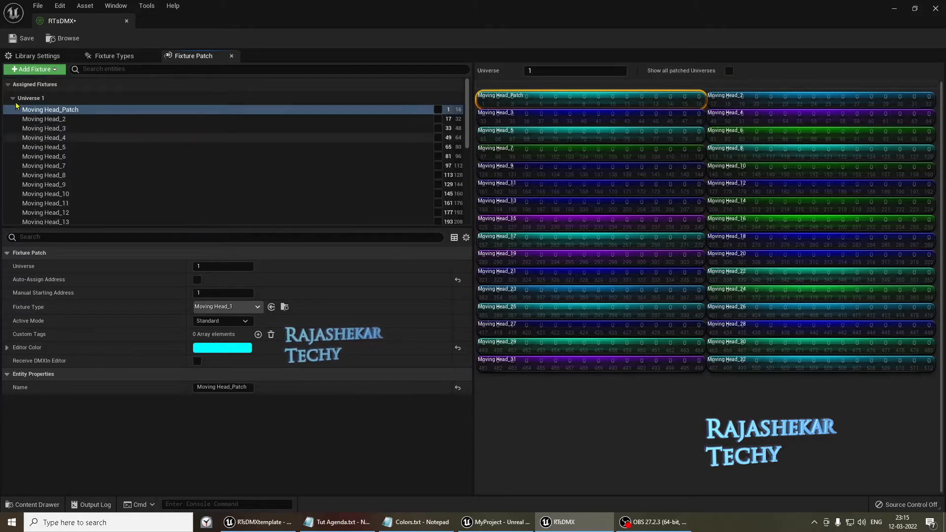
left_click(13, 98)
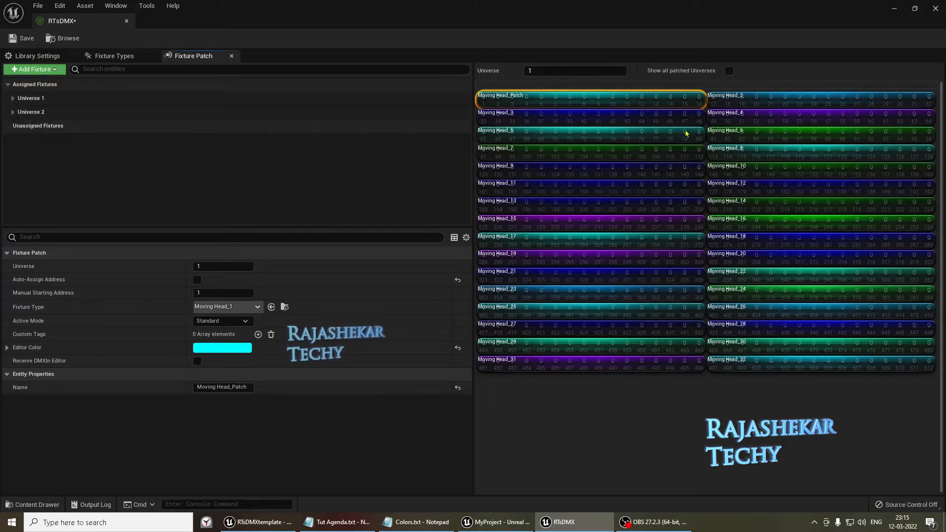
left_click(495, 522)
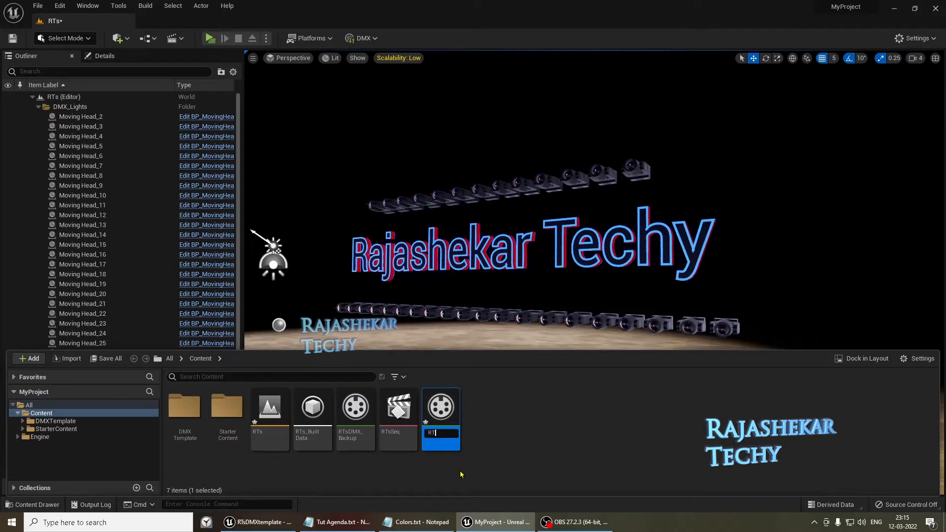
Name the newly added DMX library RTsDMX and confirm it
type("DN")
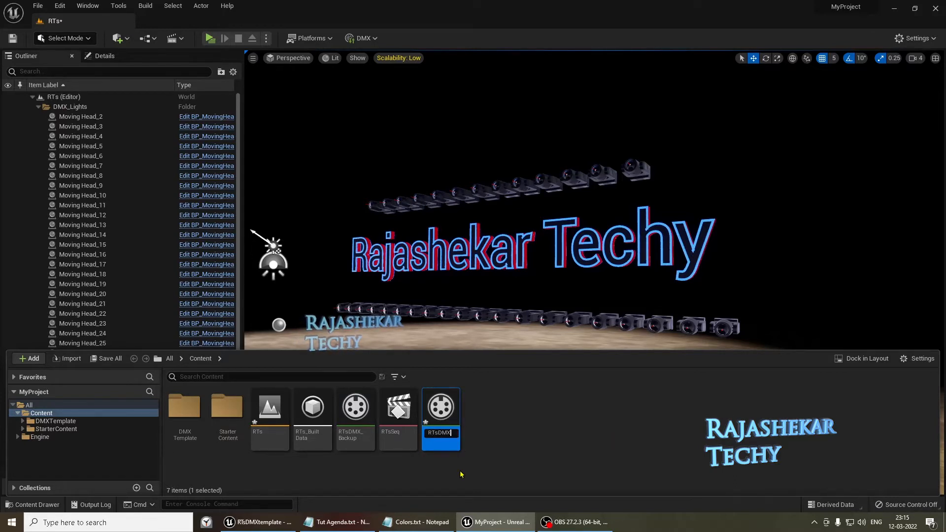
left_click(81, 146)
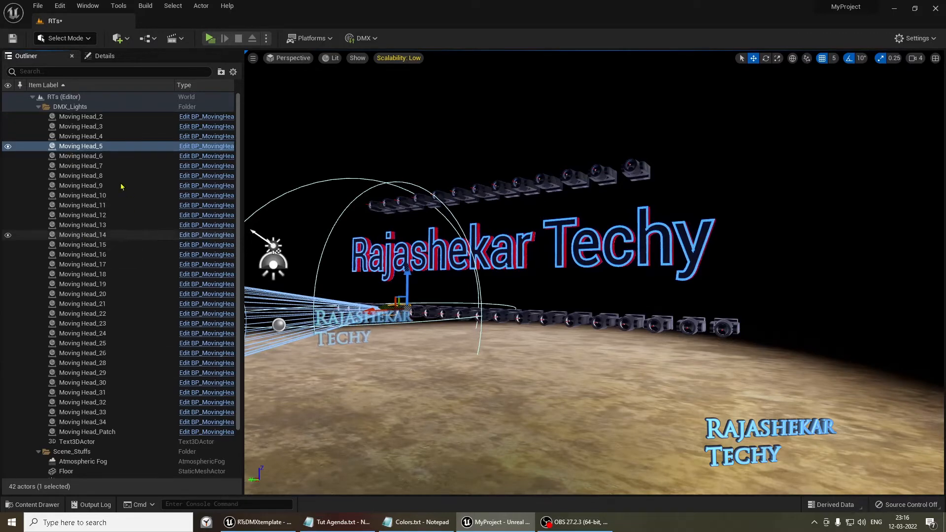
Select the Moving Head_10 and Moving Head_25 lights and view the DMX_Lights actors
left_click(82, 196)
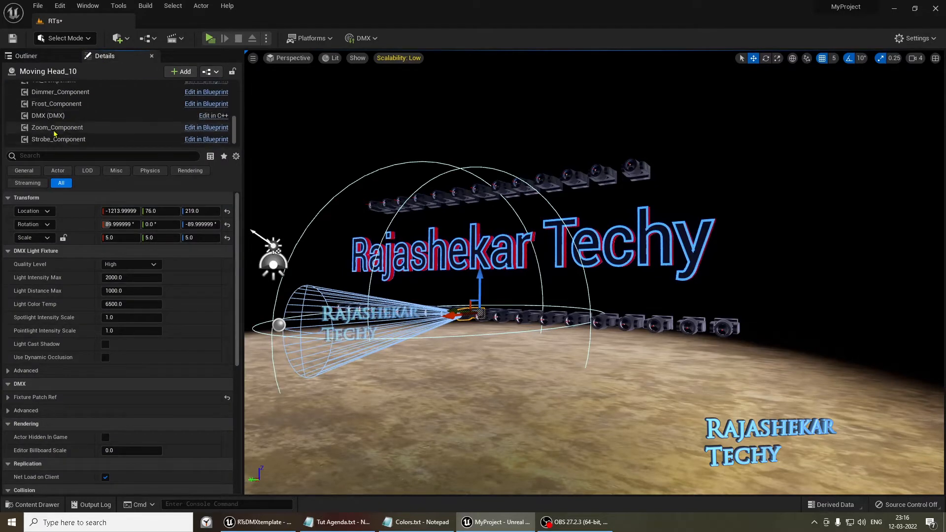
left_click(48, 115)
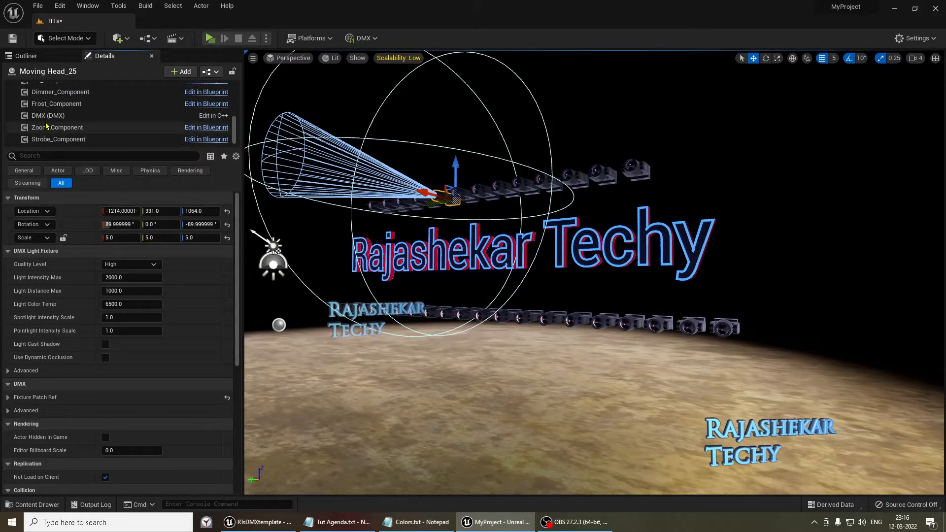
left_click(48, 115)
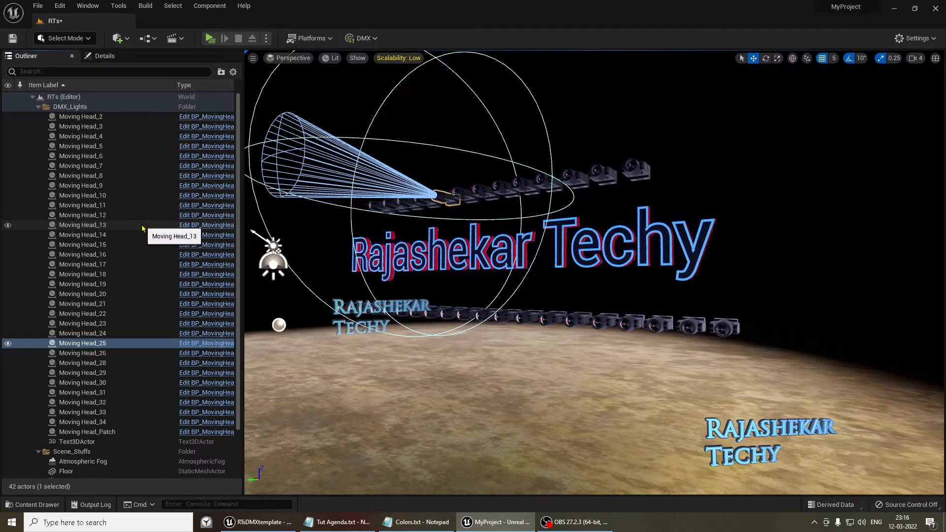
mouse_move(144, 264)
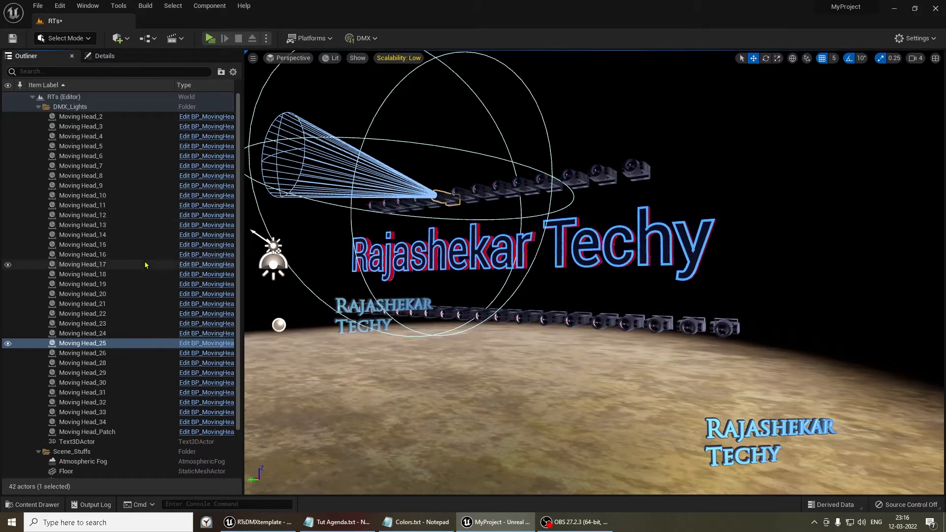
mouse_move(93, 438)
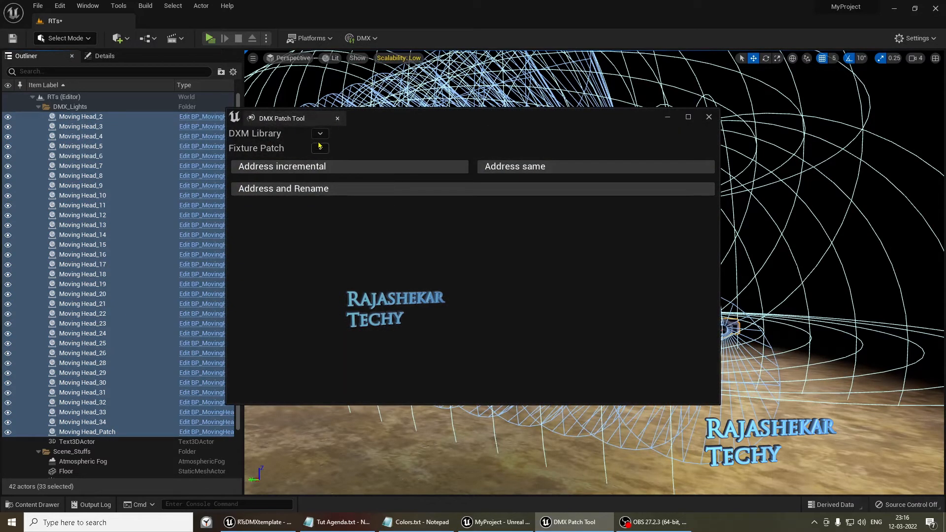
In the DMX Patch Tool, choose library RTsDMX and starting patch Moving Head_Patch
left_click(319, 134)
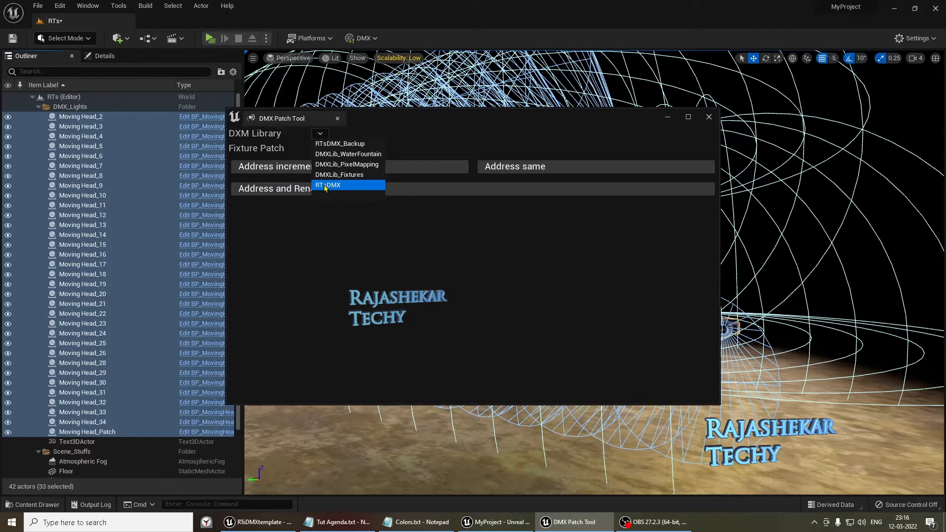
left_click(328, 185)
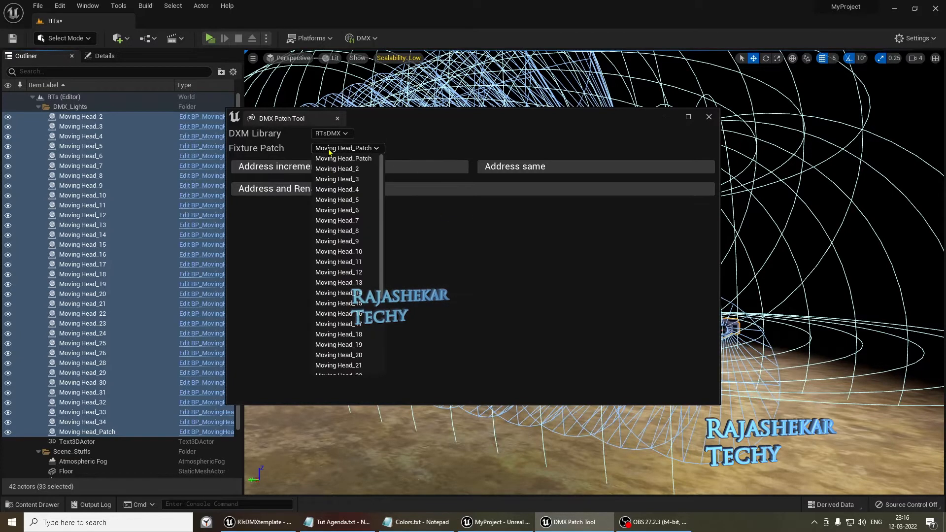
left_click(347, 148)
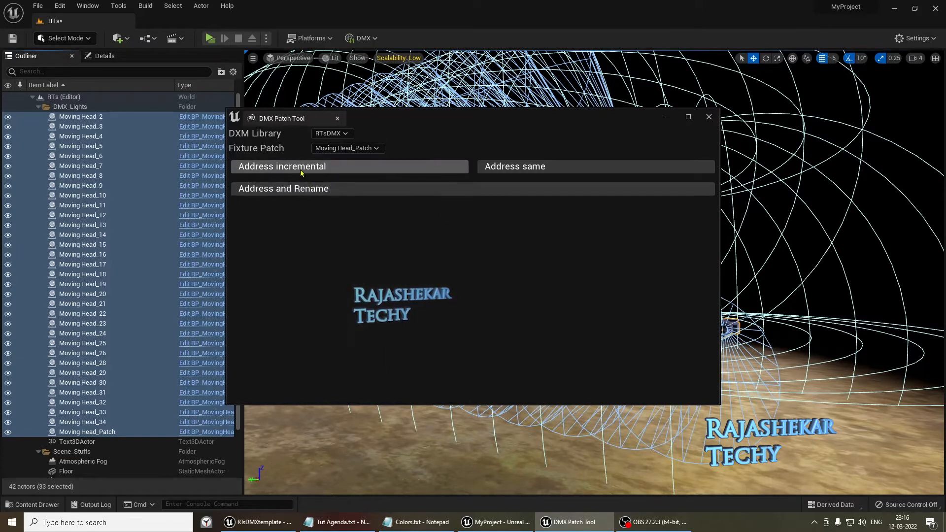
mouse_move(712, 120)
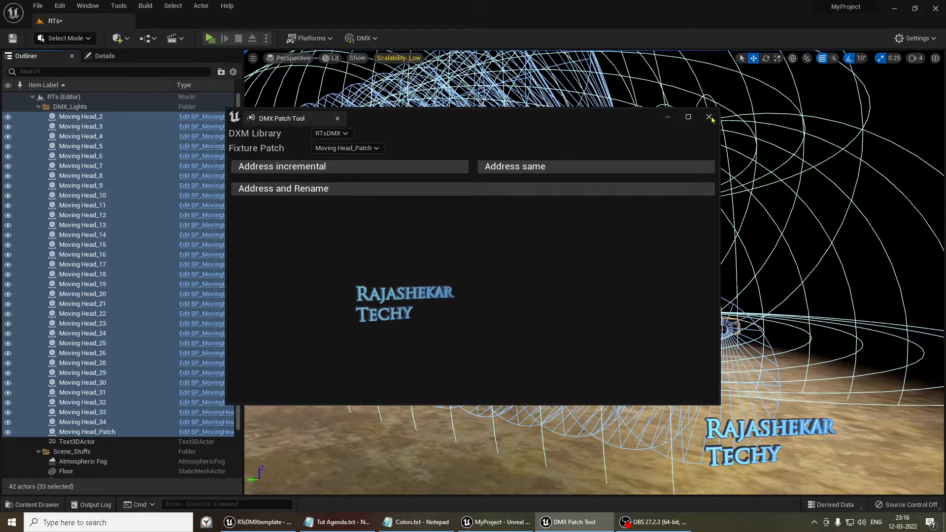
left_click(710, 117)
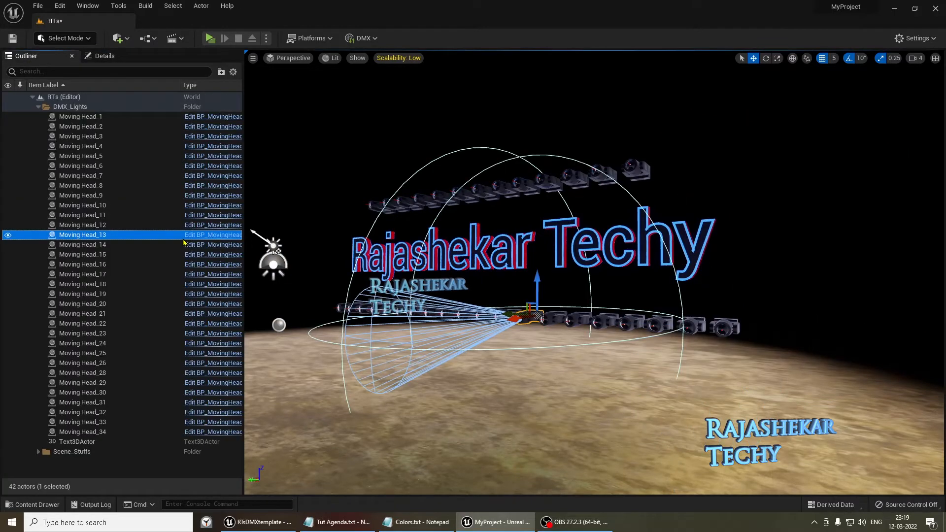
Show the content assets and collapse the DMX_Lights folder in the Outliner
left_click(33, 505)
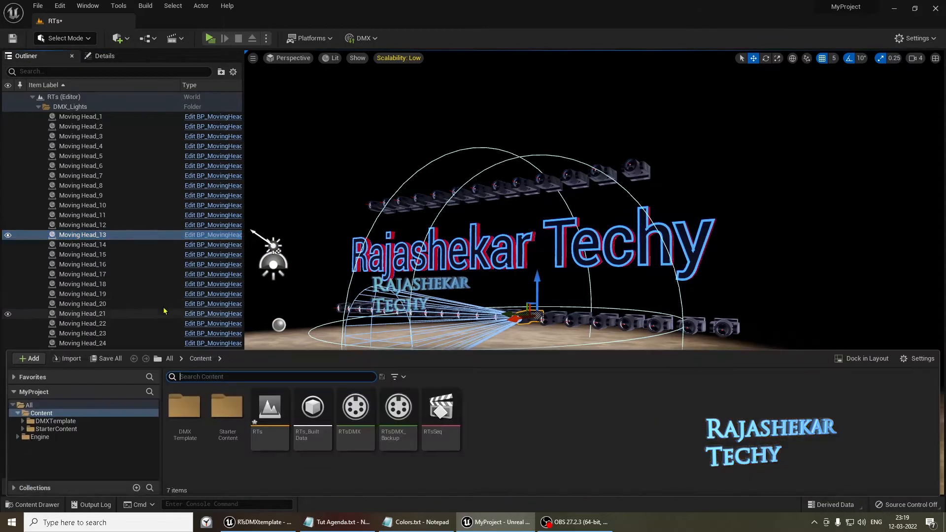
mouse_move(129, 191)
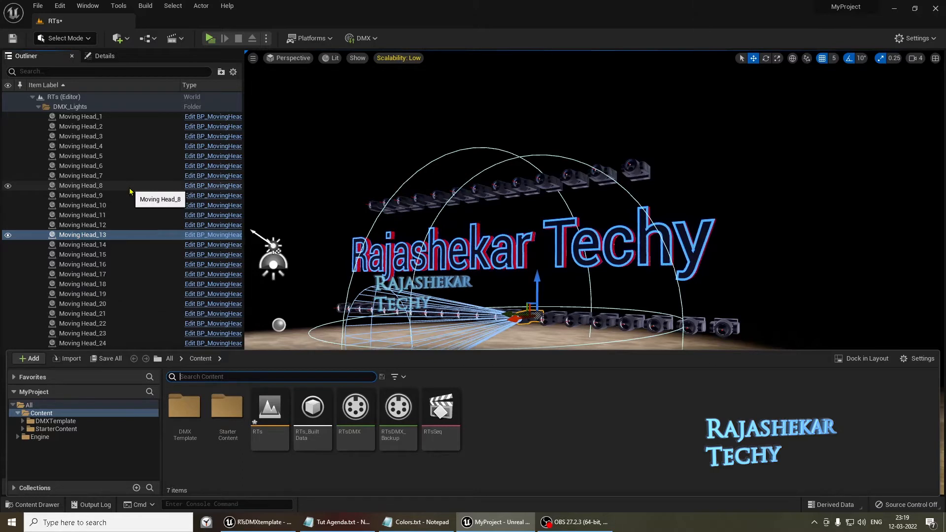
mouse_move(115, 183)
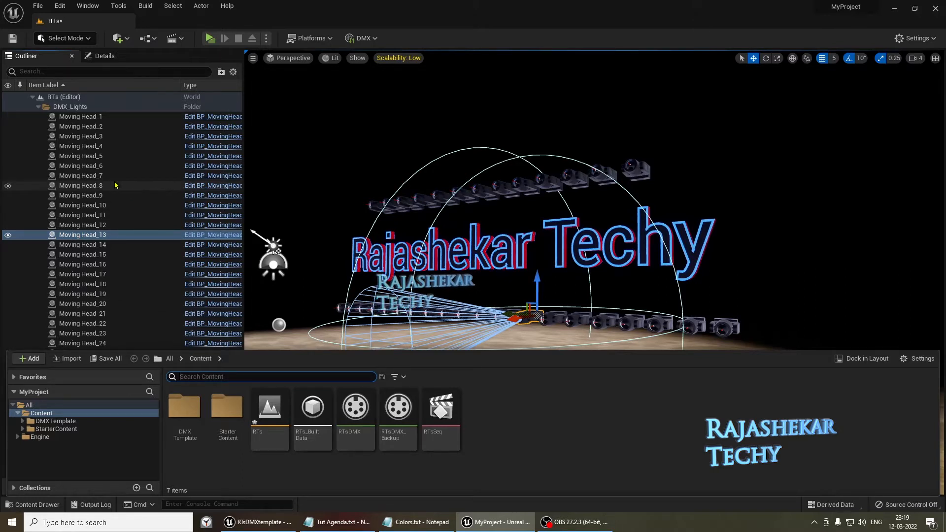
mouse_move(184, 212)
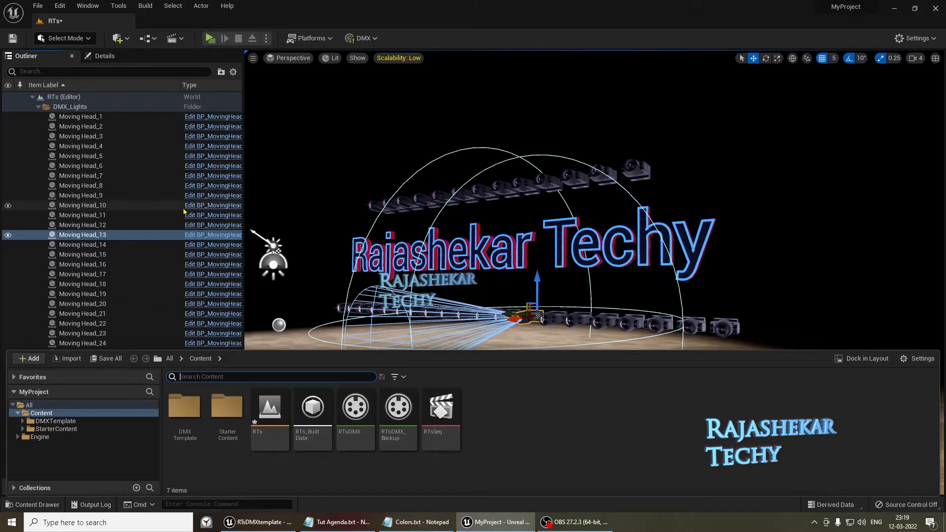
left_click(38, 106)
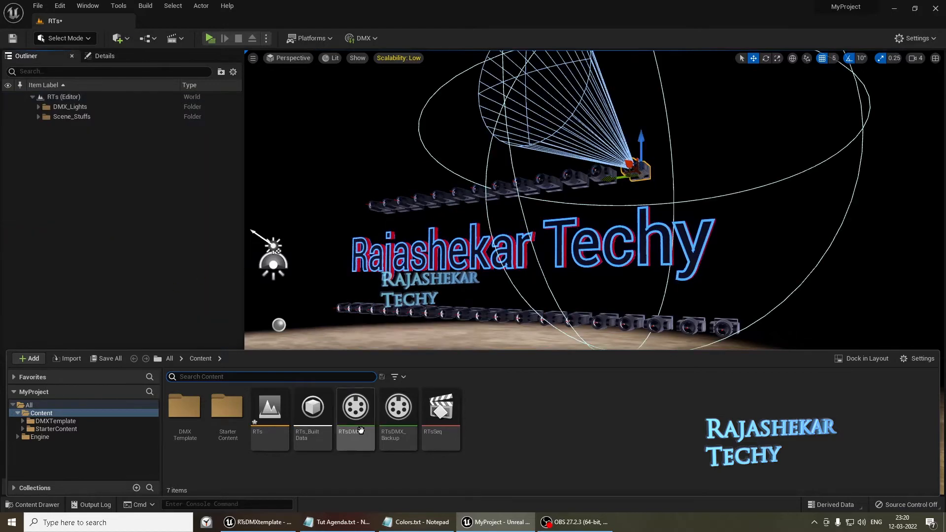
Open the RTsSeq level sequence and add an RTsDMX DMX Library Track
double_click(440, 406)
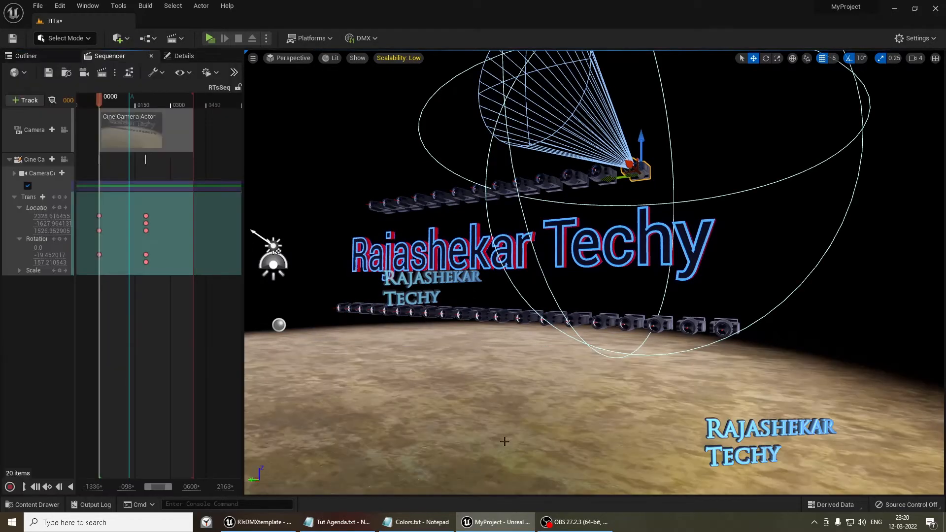
left_click(15, 173)
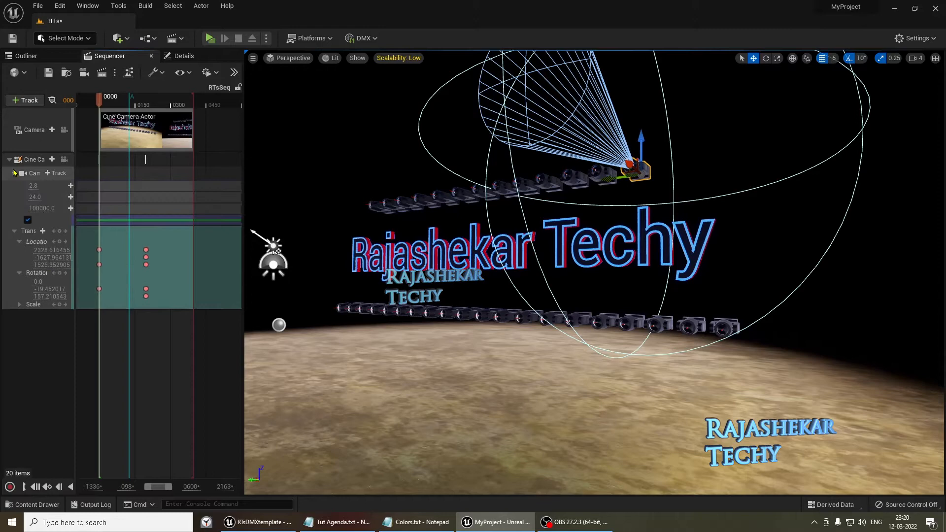
left_click(24, 100)
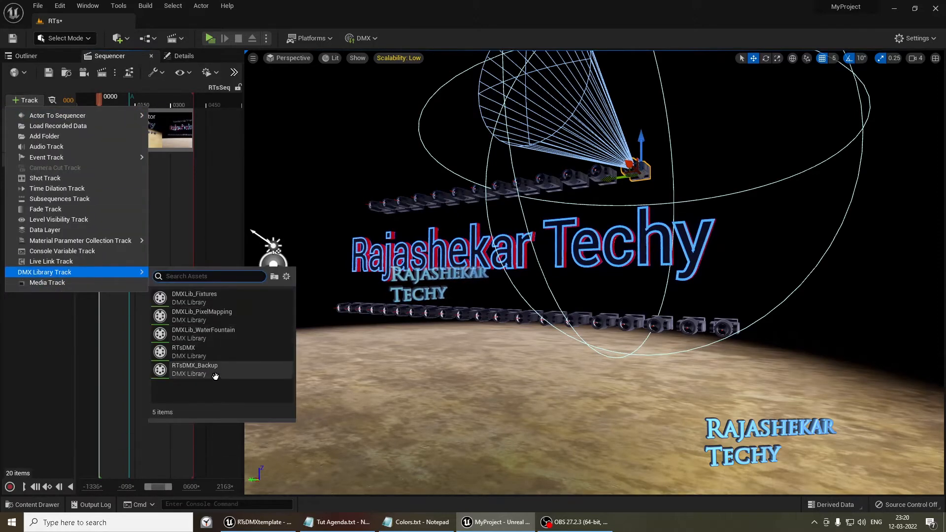
left_click(183, 352)
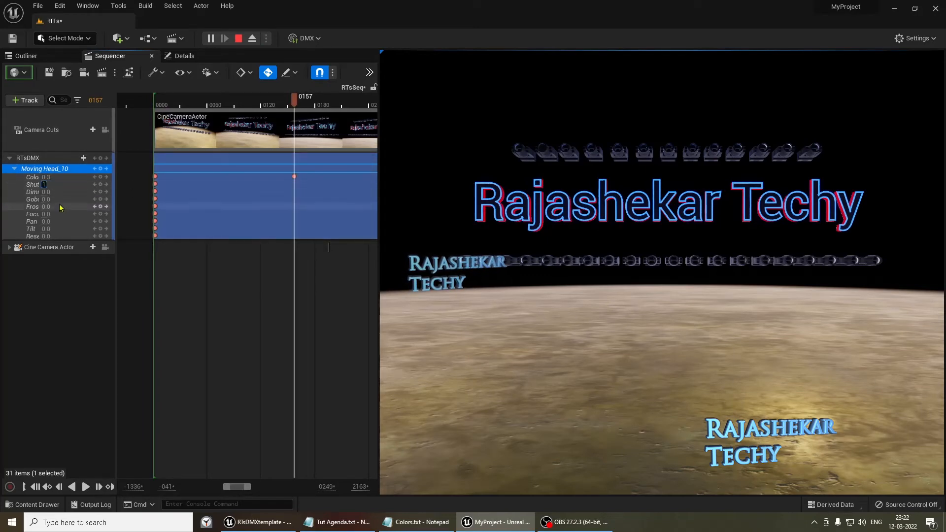
Begin editing Moving Head_10's shutter, dimmer, color and tilt channels in the Sequencer
left_click(32, 192)
type("1")
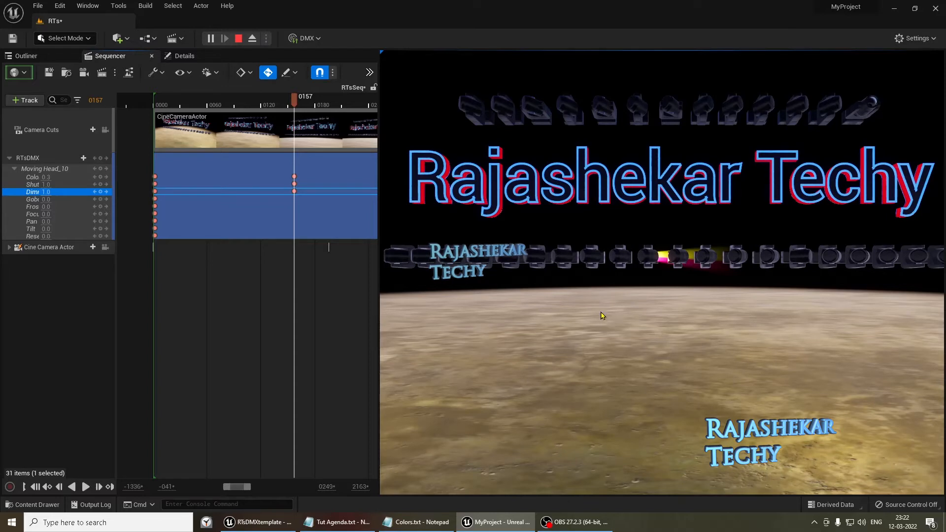
mouse_move(650, 264)
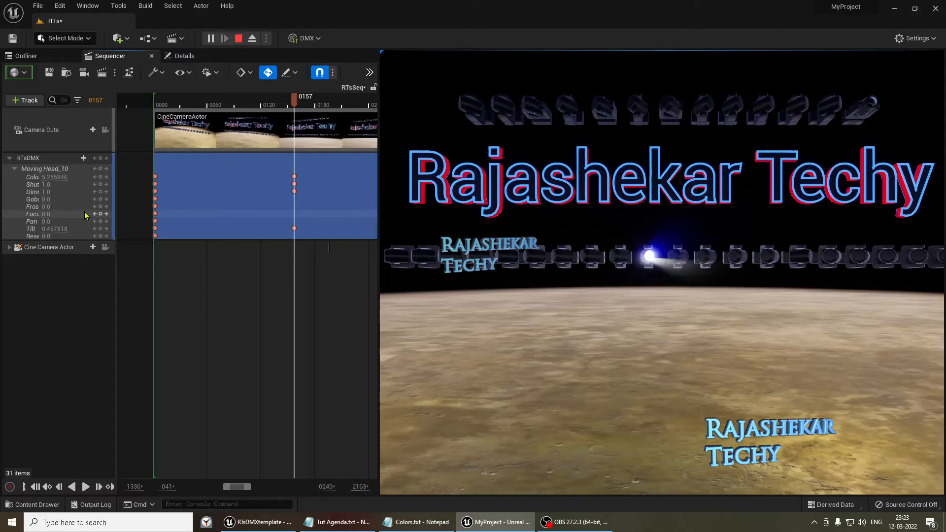
Check green and red values in Colors.txt, then return to the RTsDMXtemplate editor
left_click(416, 522)
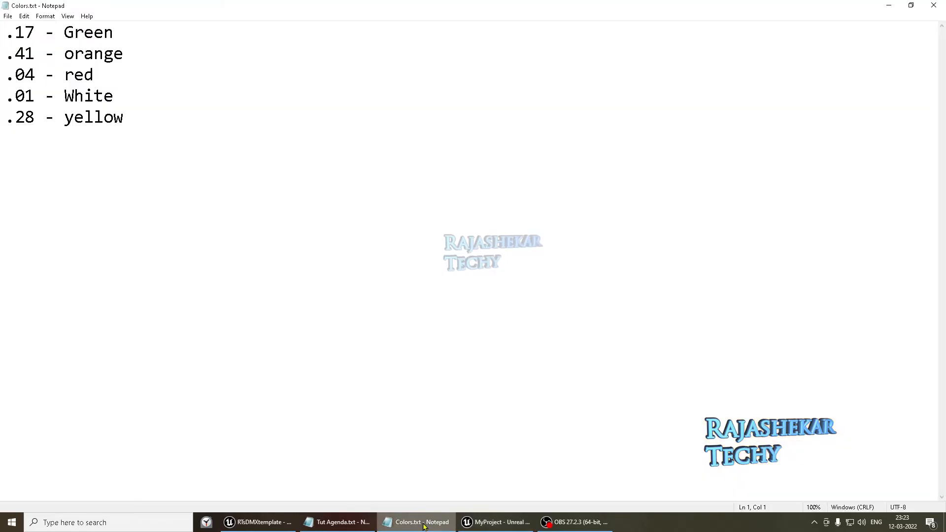
left_click(494, 522)
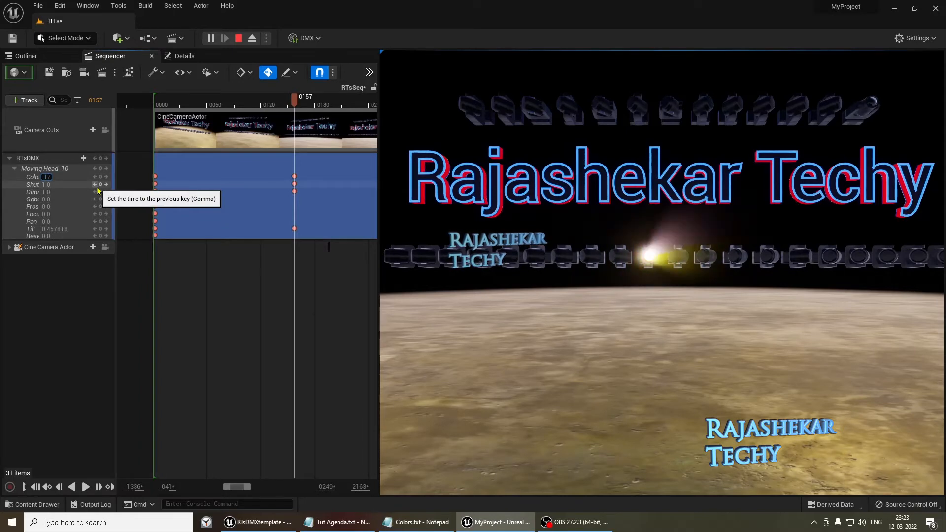
left_click(415, 522)
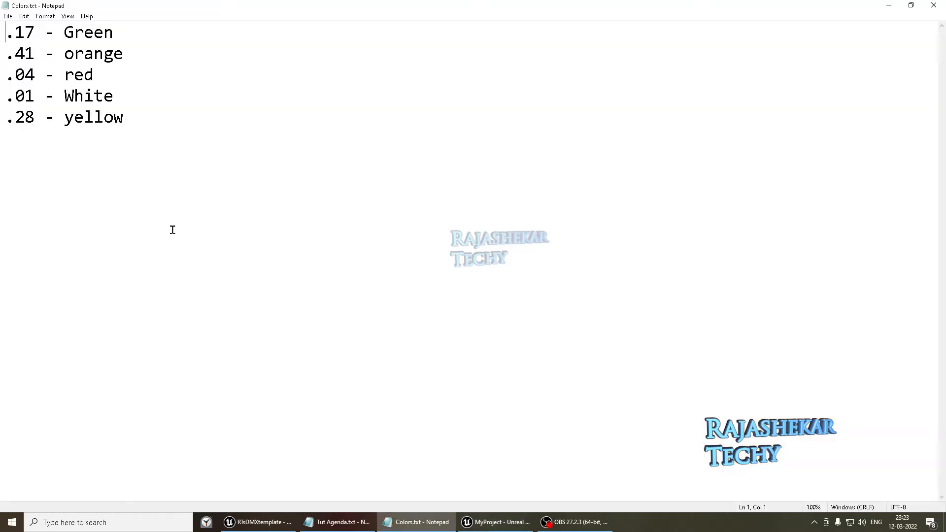
left_click(495, 522)
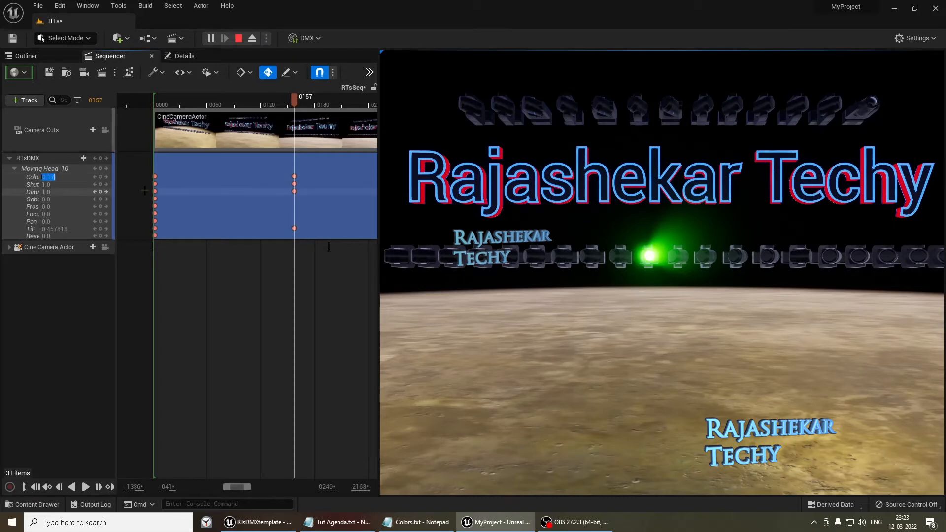
left_click(416, 522)
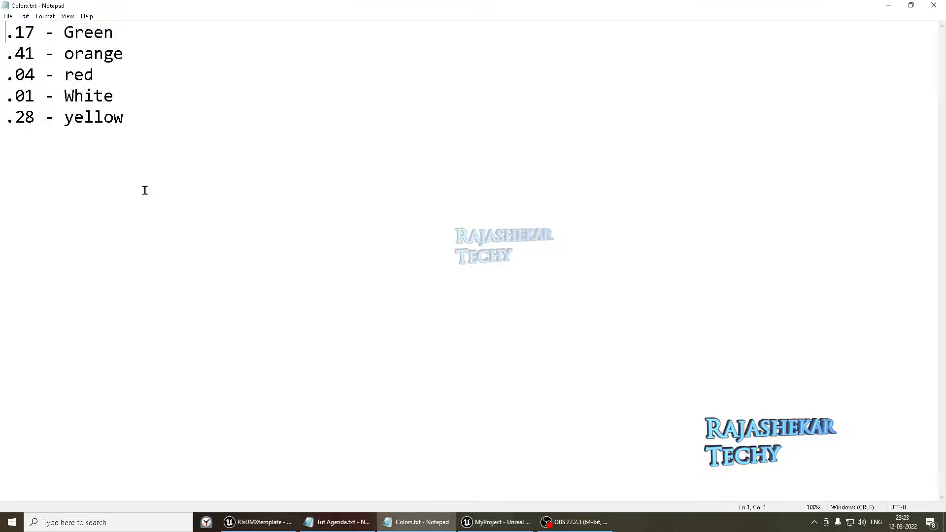
left_click(494, 522)
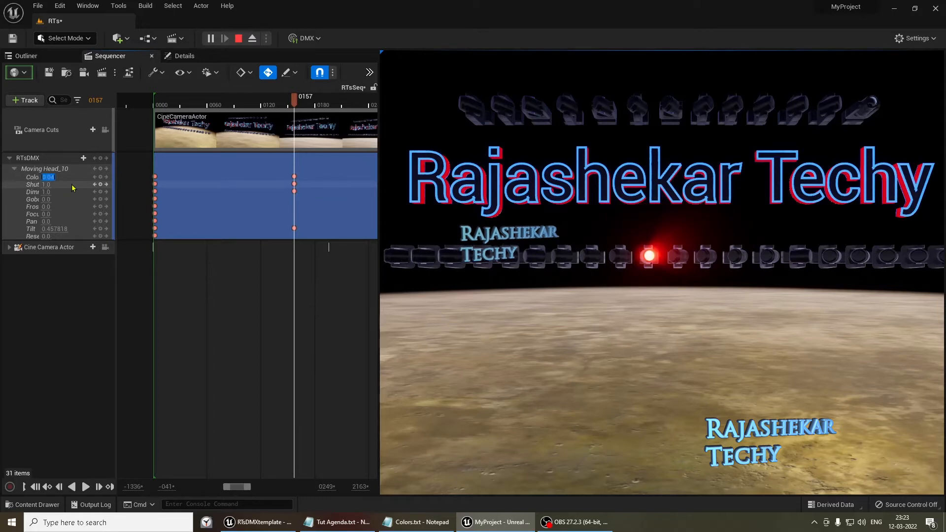
left_click(408, 522)
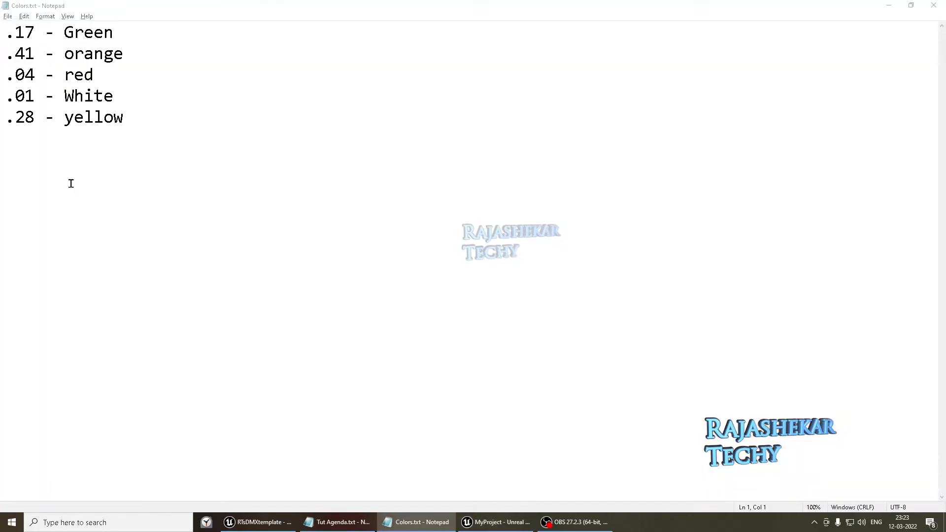
left_click(495, 522)
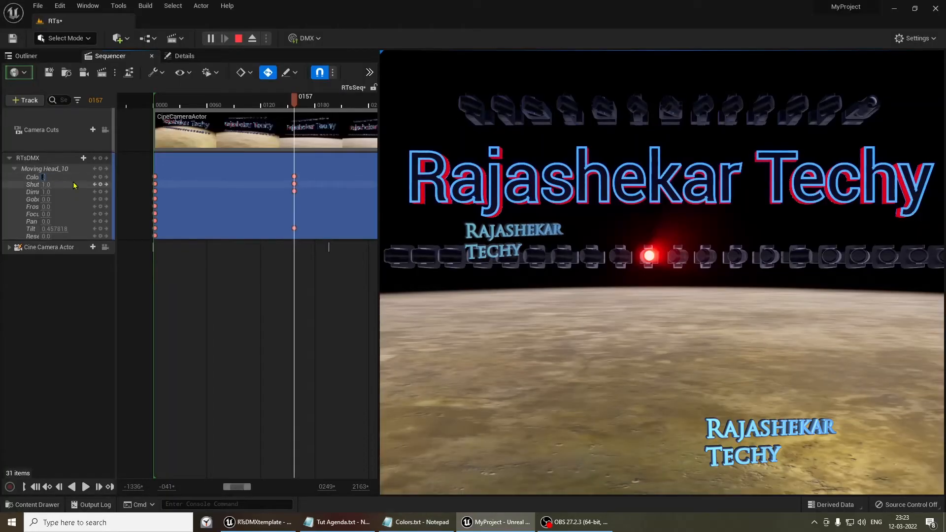
left_click(416, 522)
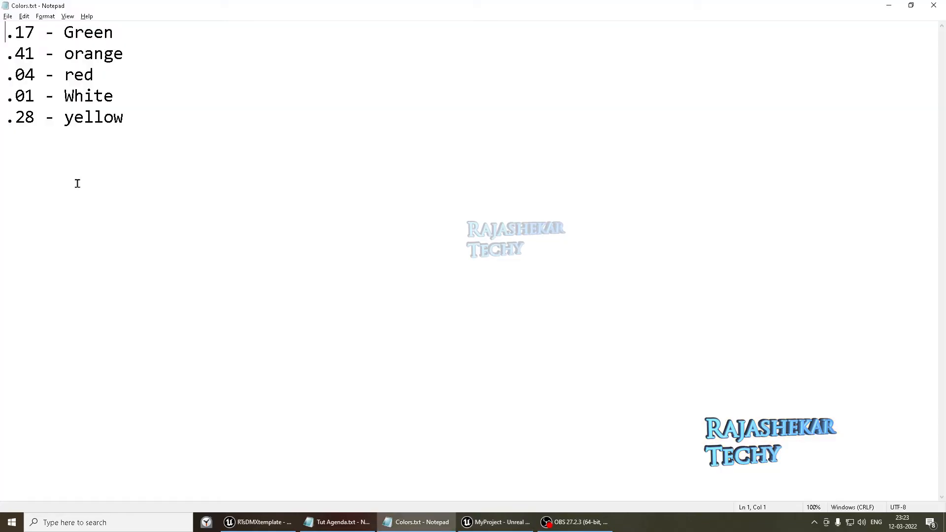
left_click(496, 522)
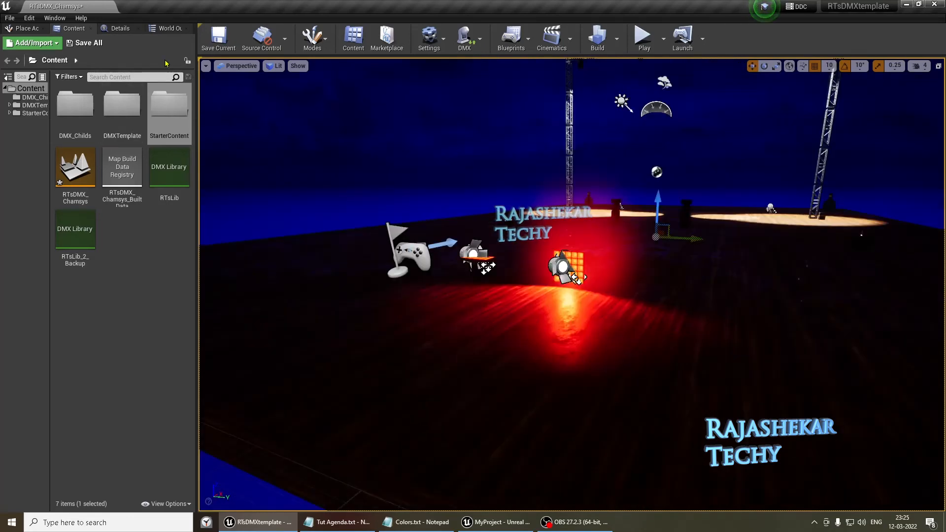
On PostProcessVolume, enable lens flare Intensity and set it to 0.05
left_click(168, 29)
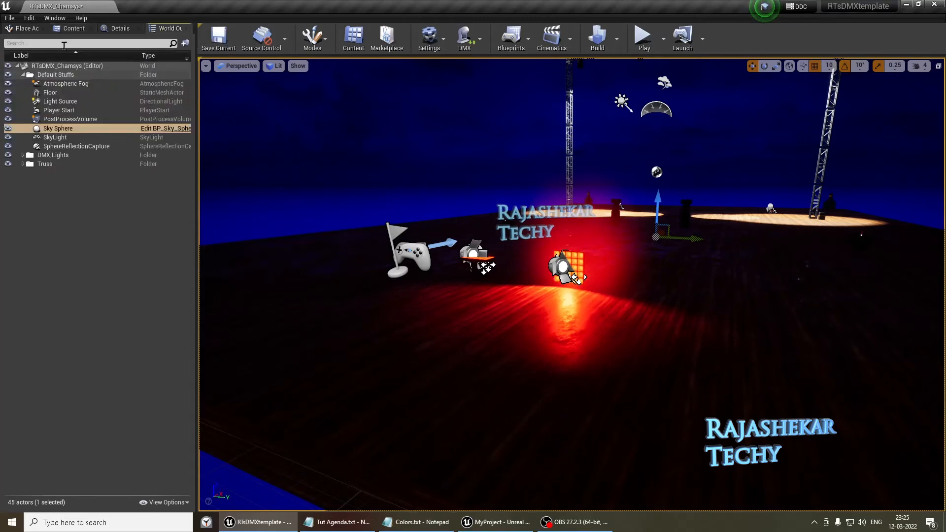
type("po")
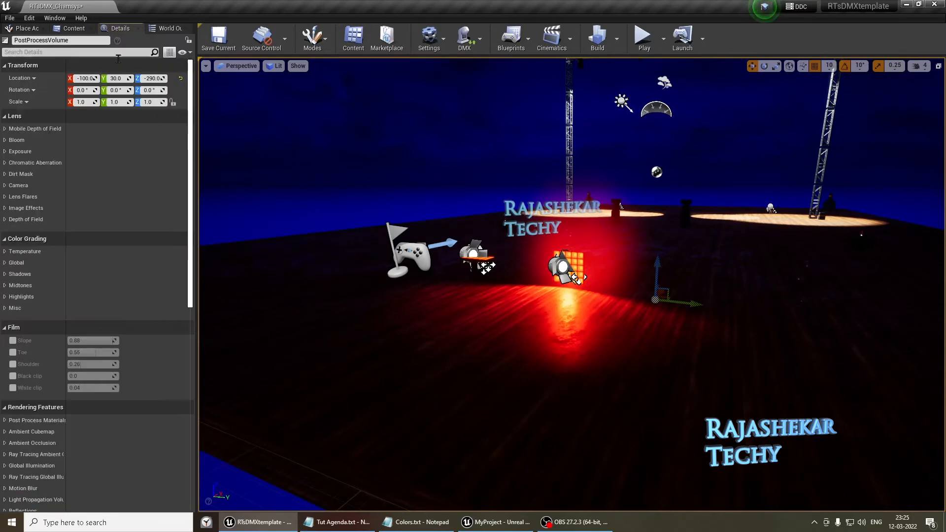
type("lens flare")
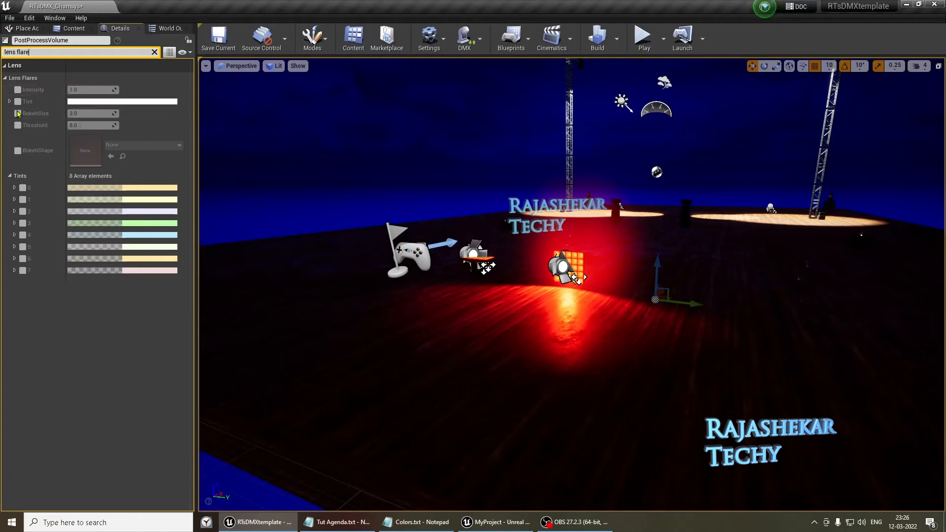
left_click(18, 89)
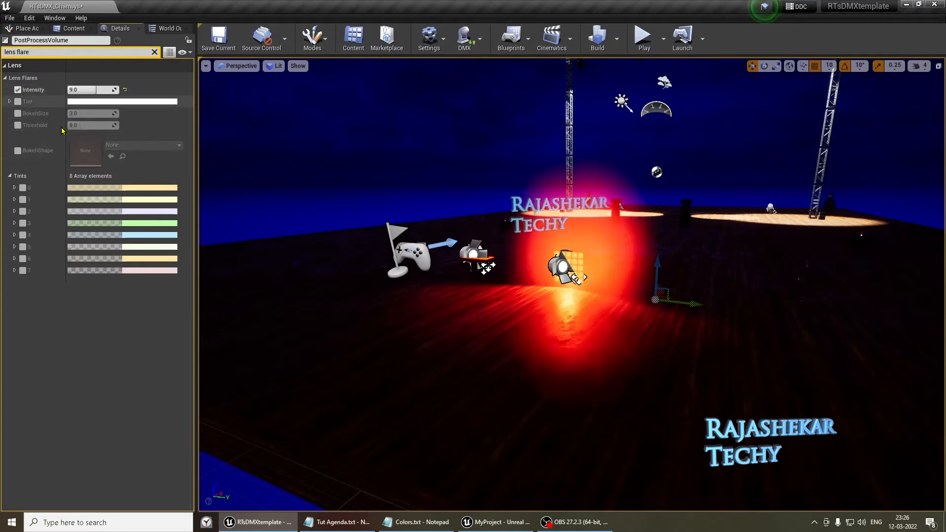
type("0")
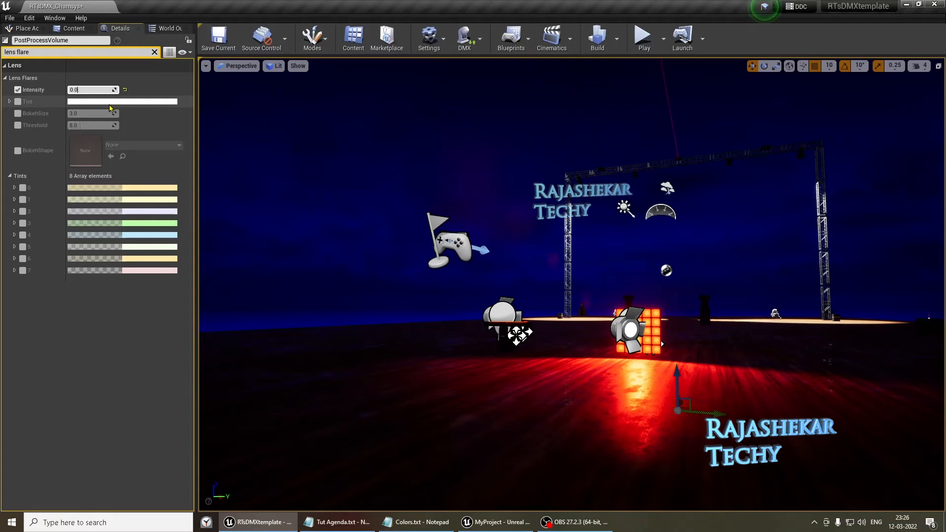
type("0.05")
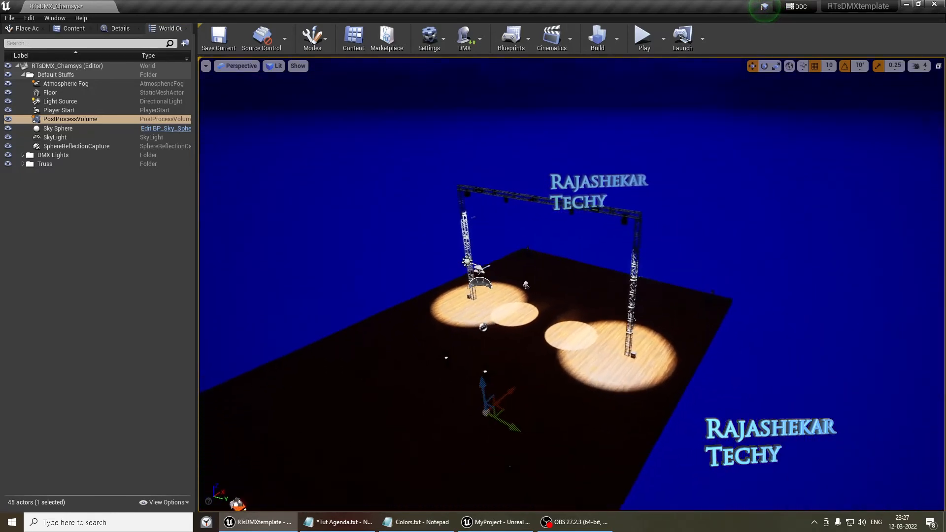
Duplicate the Truss folder hierarchy and collapse the copied Truss1 folder
left_click(45, 164)
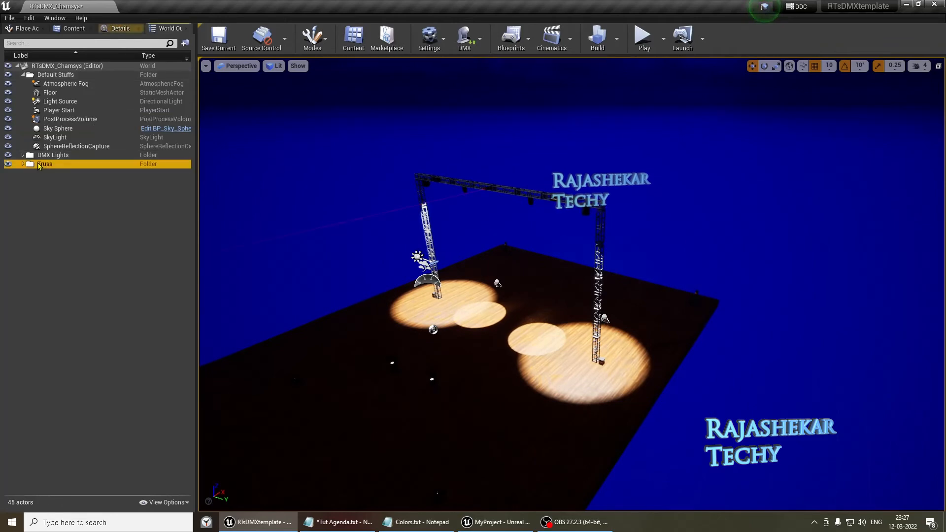
right_click(44, 163)
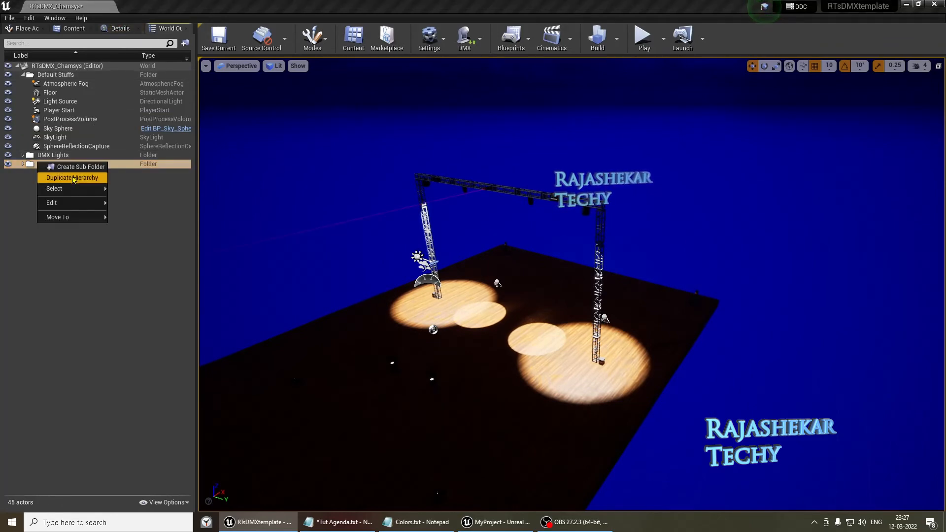
left_click(71, 178)
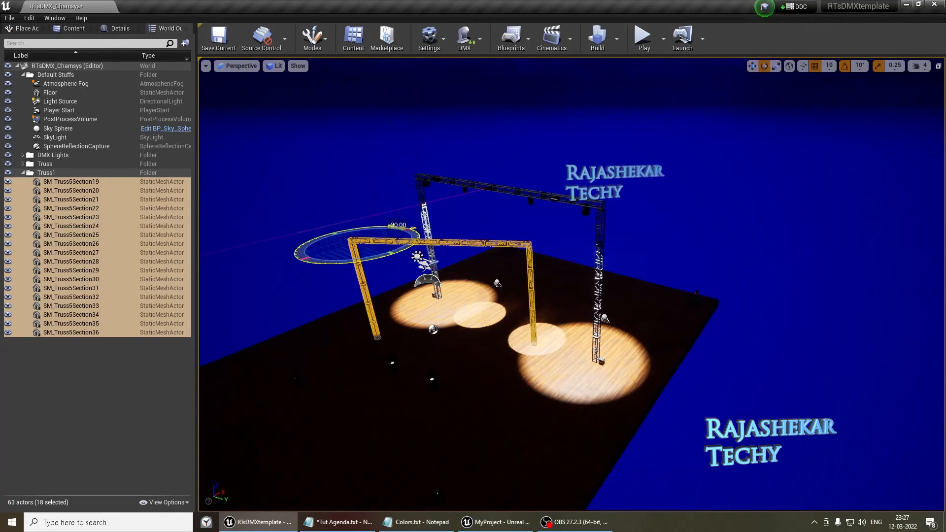
left_click(21, 172)
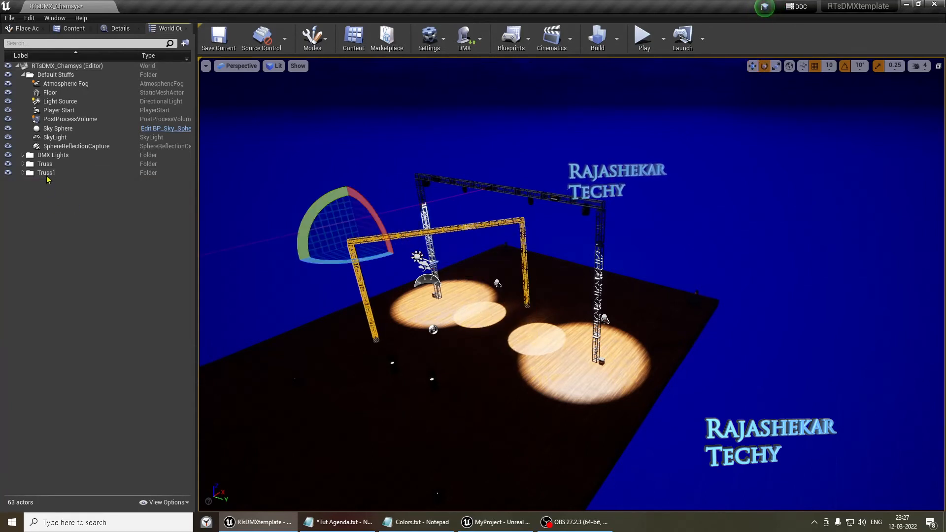
right_click(46, 173)
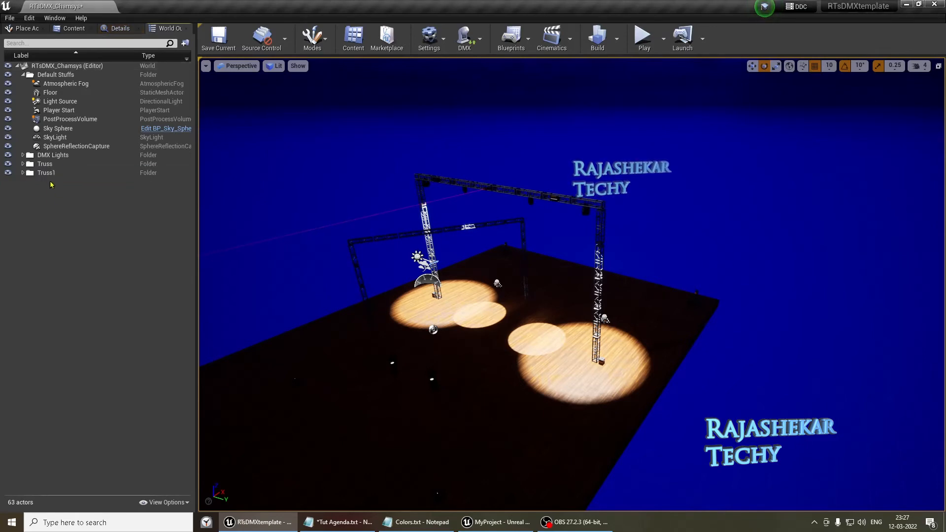
left_click(22, 173)
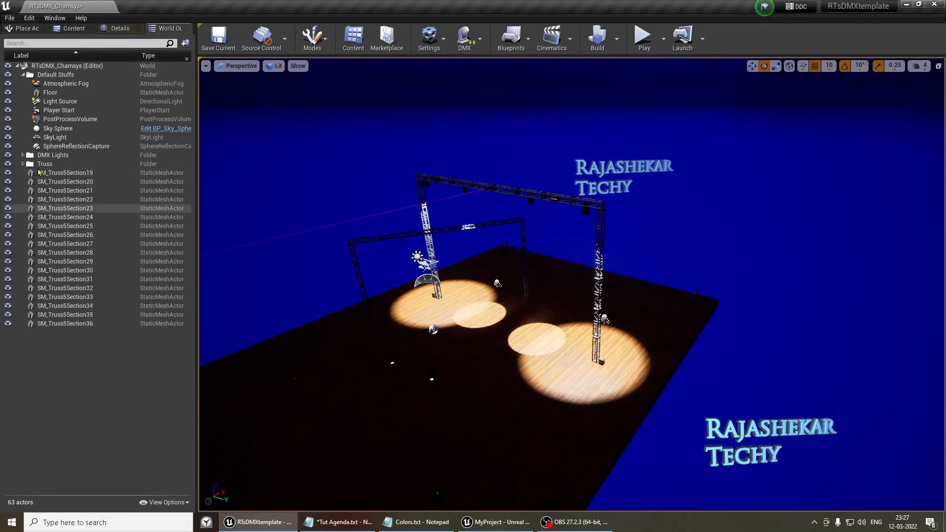
Open RTsLib and duplicate the Pyro_1 fixture type to create Pyro_2 through Pyro_10
left_click(73, 28)
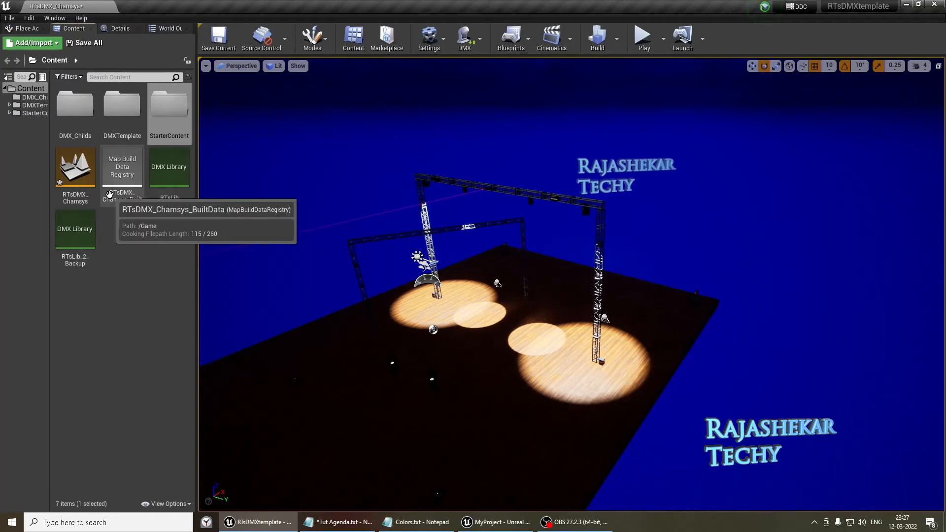
mouse_move(75, 247)
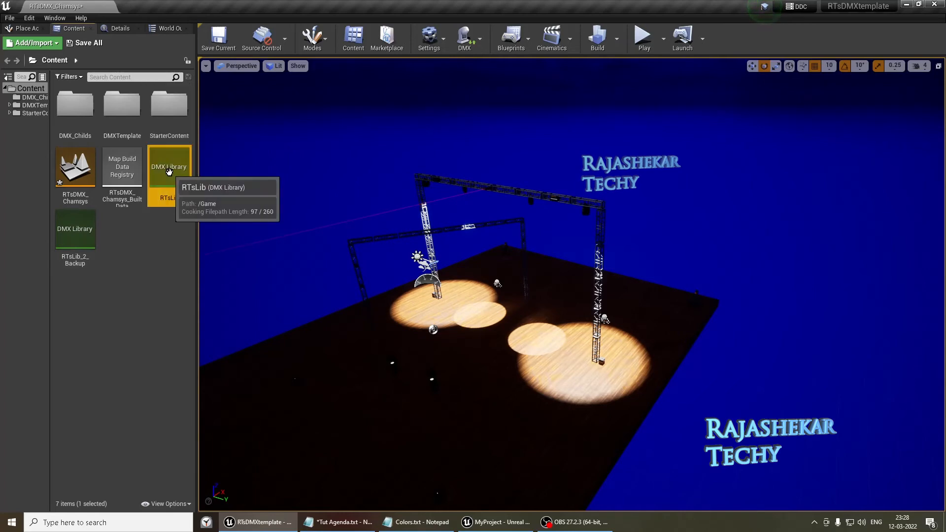
double_click(169, 166)
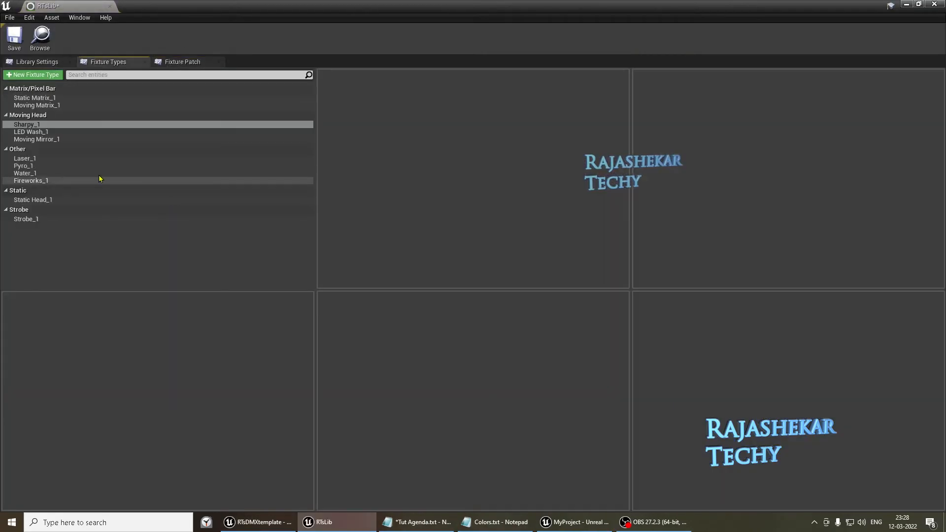
left_click(24, 165)
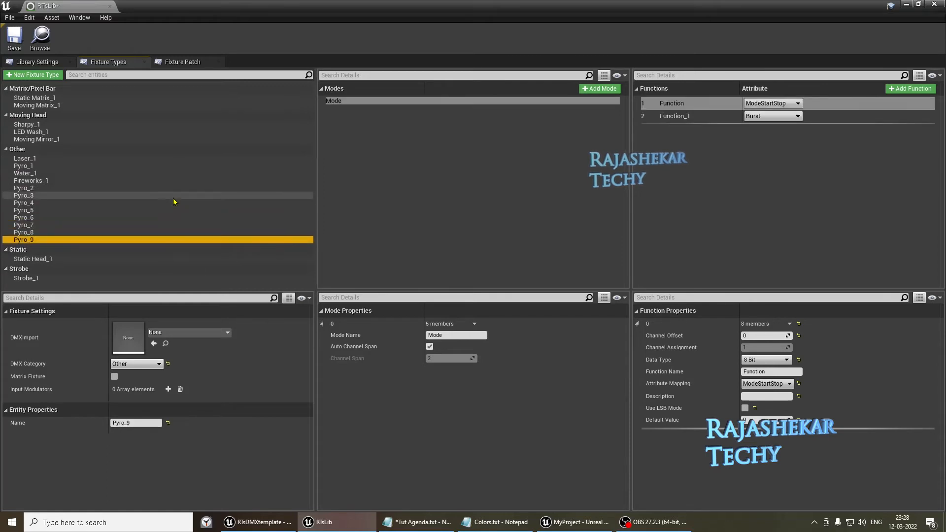
left_click(32, 75)
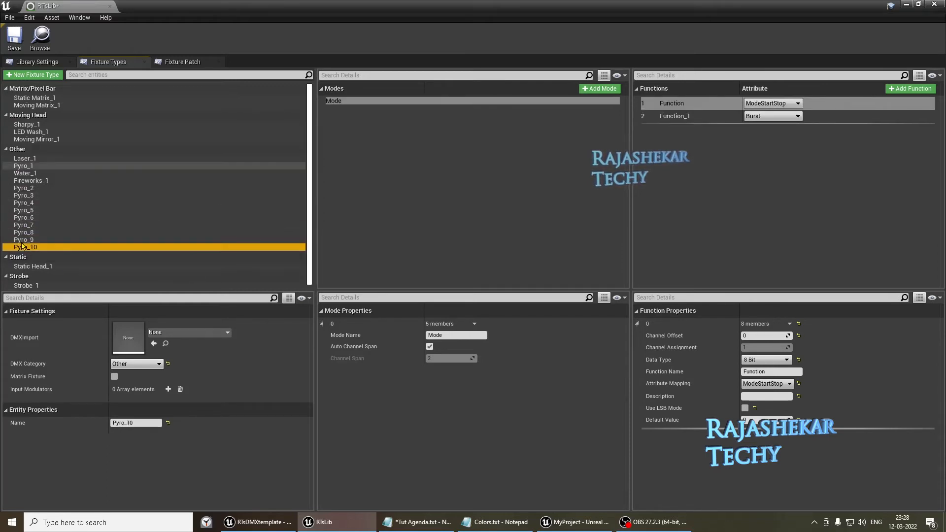
mouse_move(136, 143)
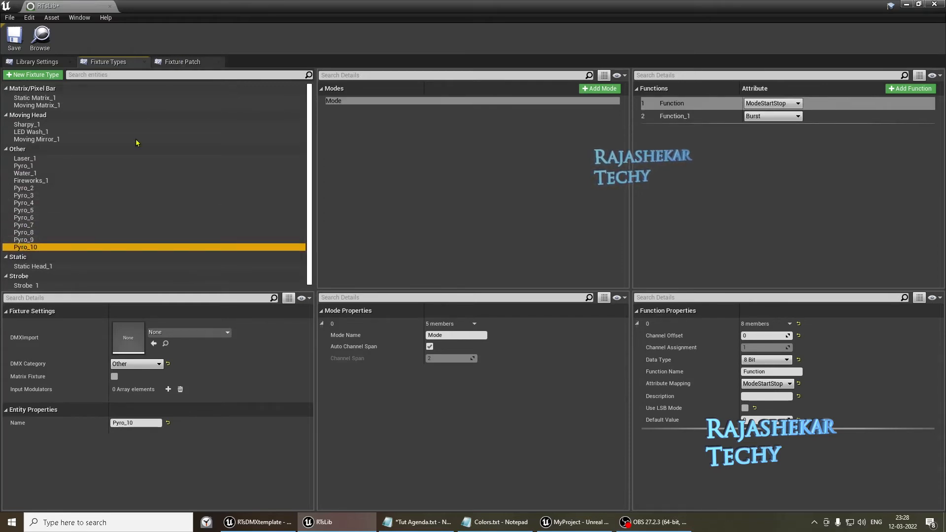
mouse_move(26, 248)
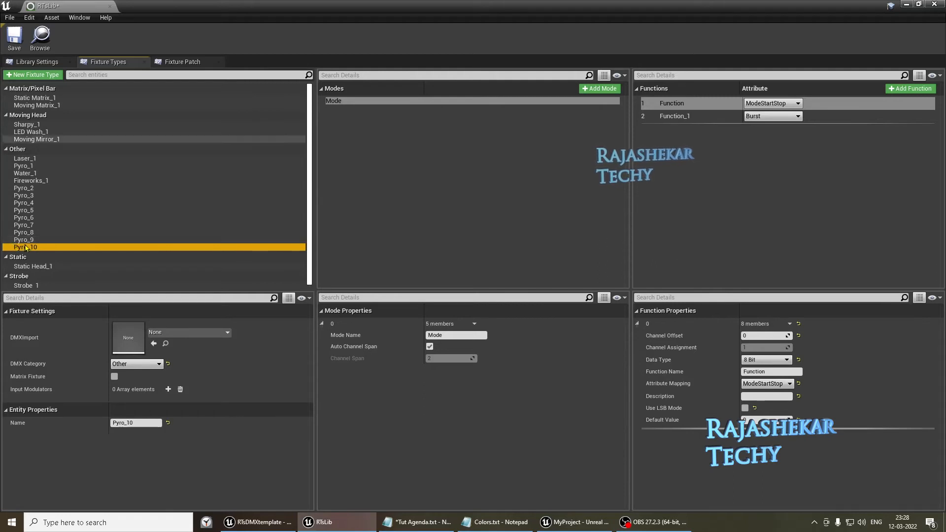
mouse_move(30, 276)
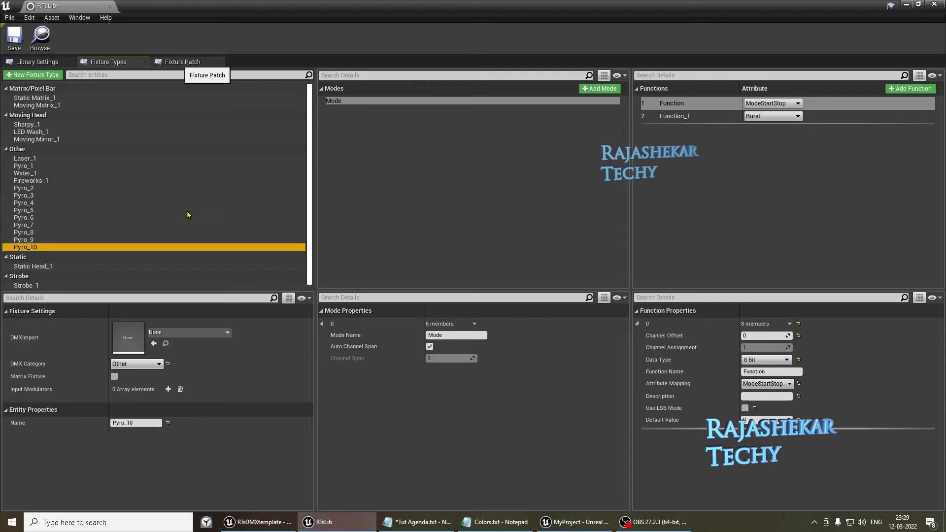
In the Fixture Patch tab, add patches for Pyro_2 through Pyro_8 in Universe 1
left_click(182, 62)
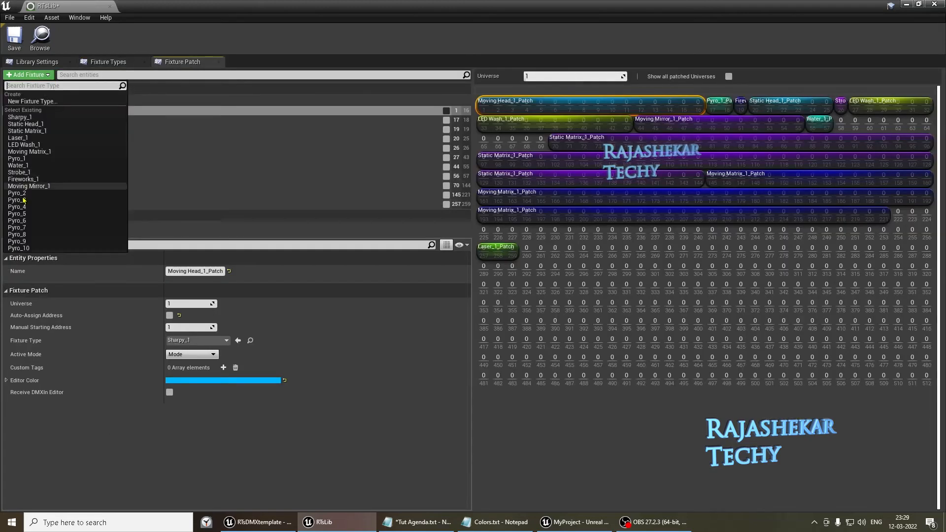
left_click(18, 193)
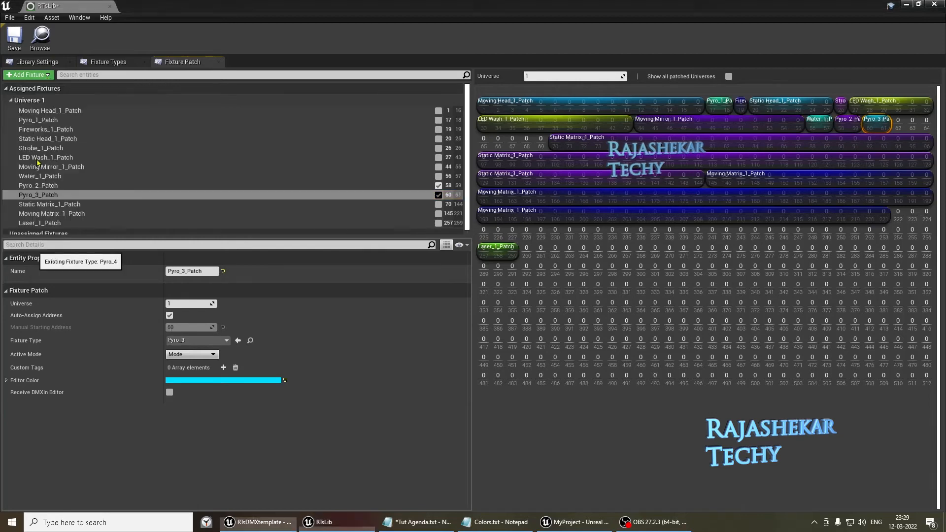
left_click(25, 74)
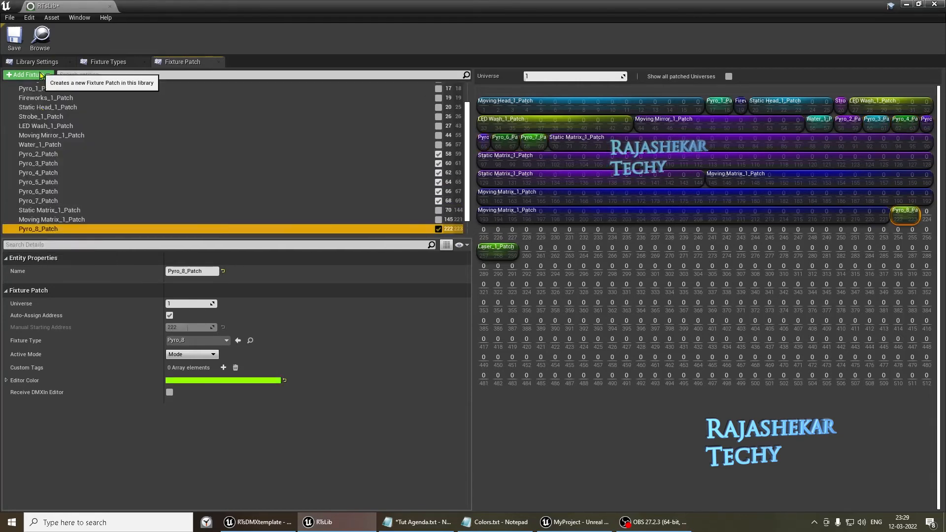
left_click(27, 74)
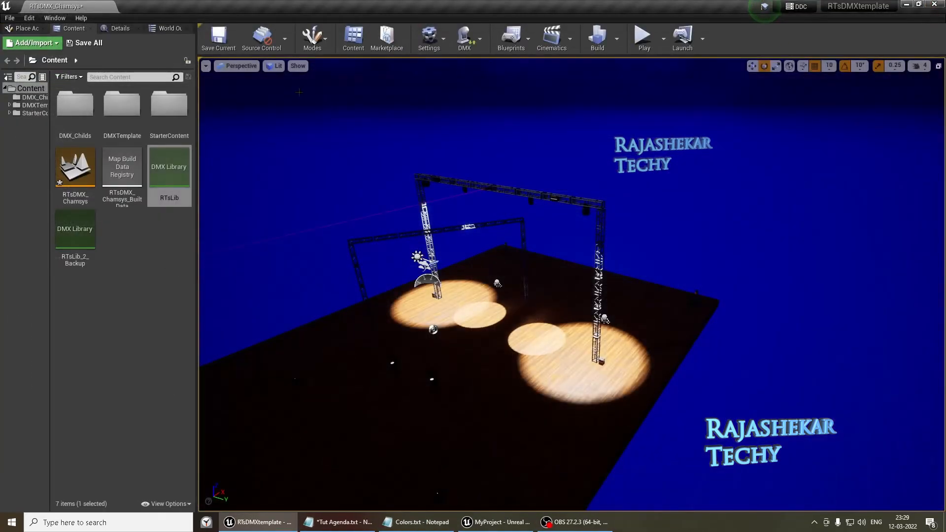
mouse_move(87, 42)
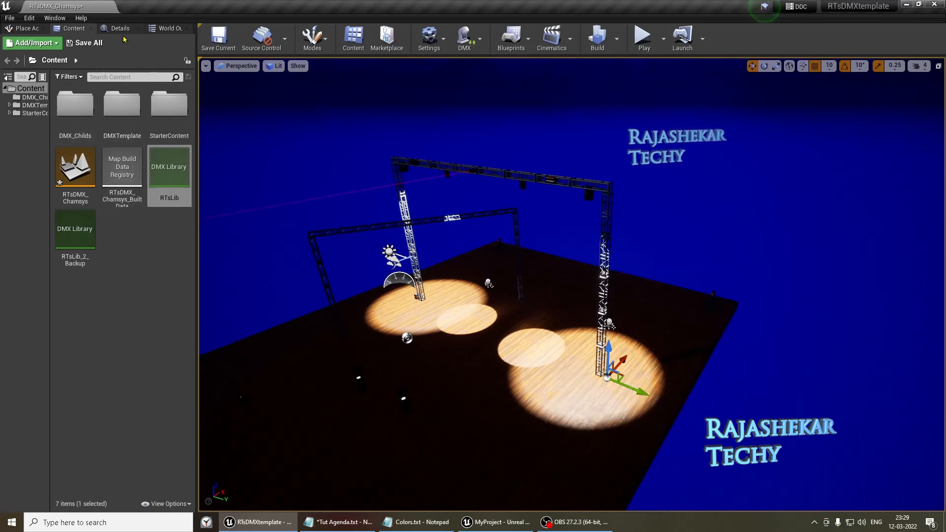
Duplicate BP_PyroModule_Child2 eight times and select the new Child3 through Child10
left_click(169, 29)
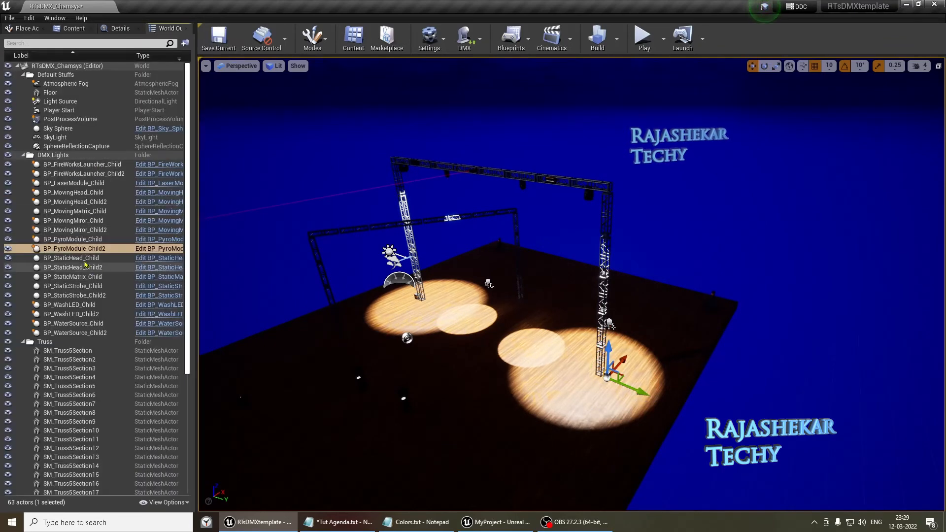
left_click(121, 29)
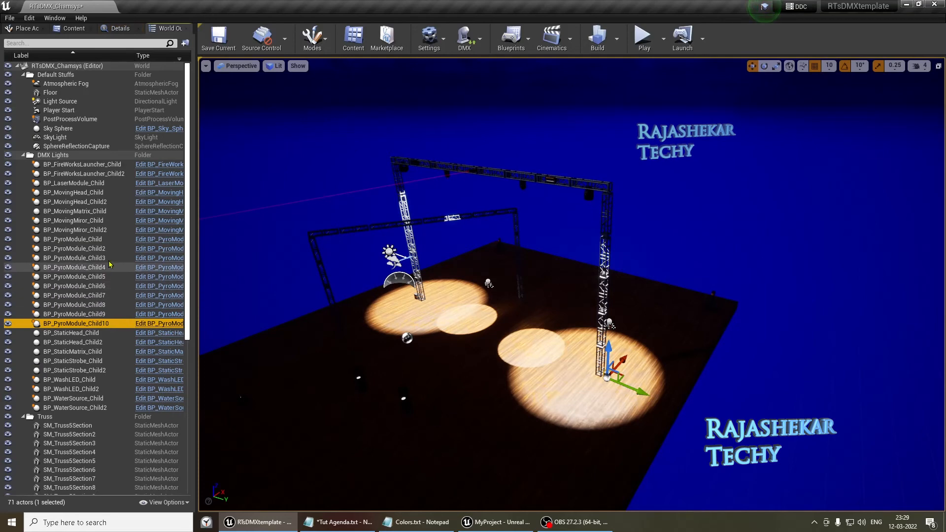
left_click(75, 258)
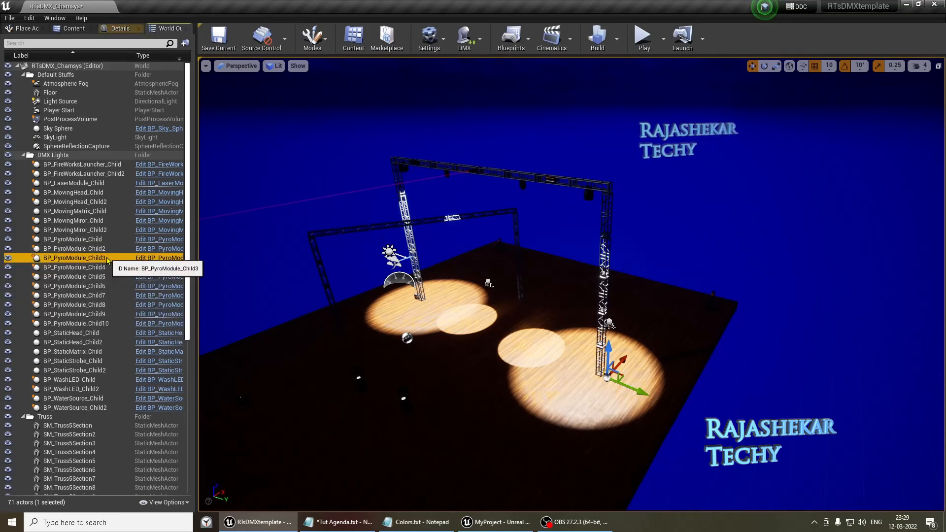
left_click(75, 323)
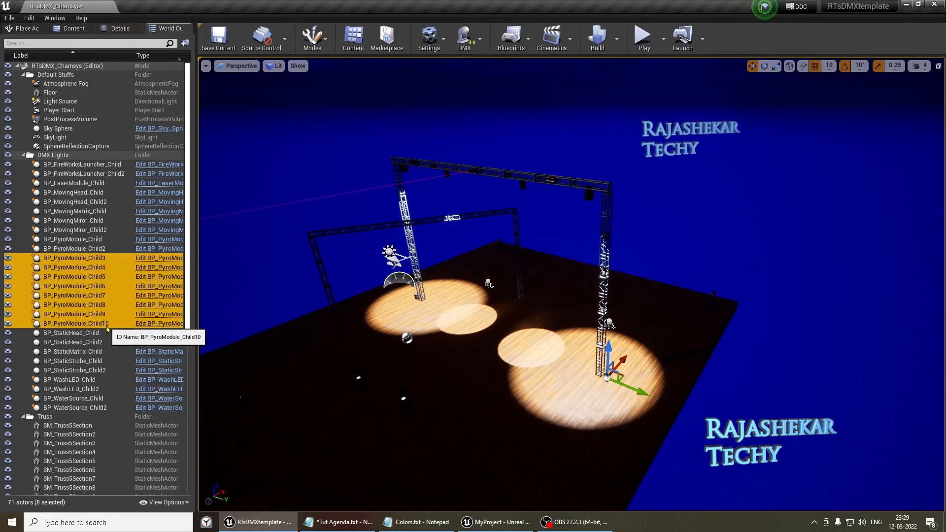
mouse_move(464, 38)
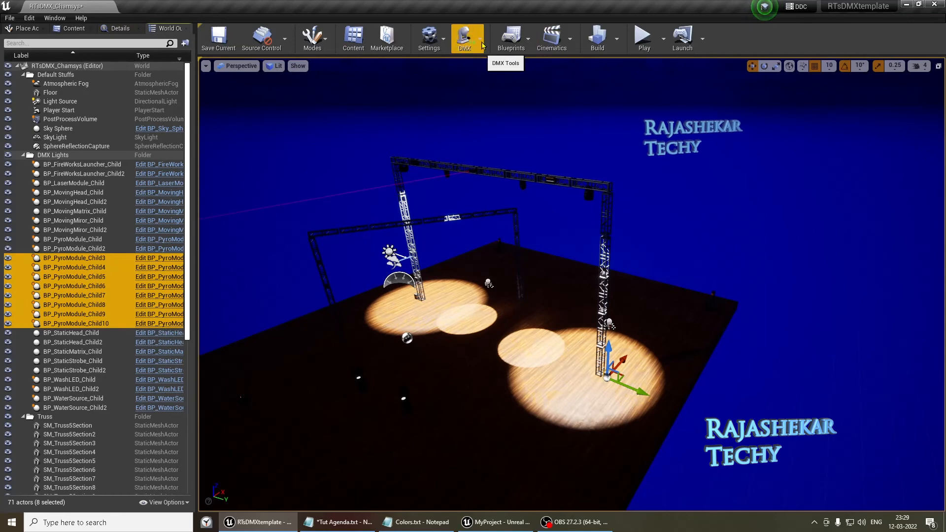
In the DMX Patch Tool, pick RTsLib and Pyro_3_Patch, then address incrementally
left_click(466, 38)
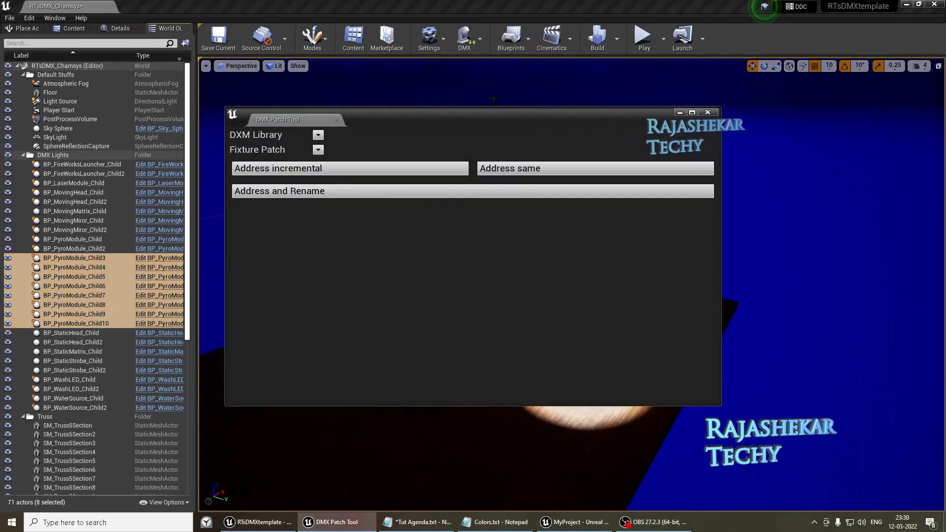
left_click(317, 134)
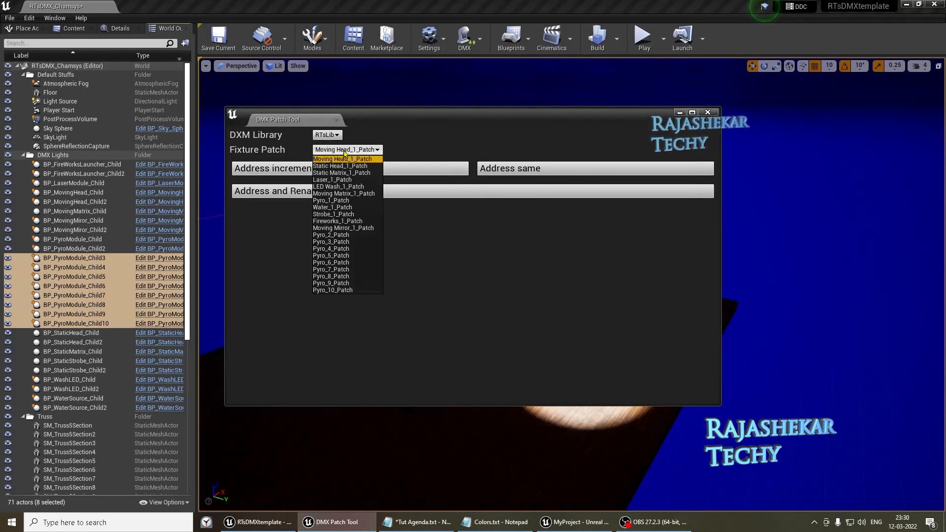
mouse_move(330, 248)
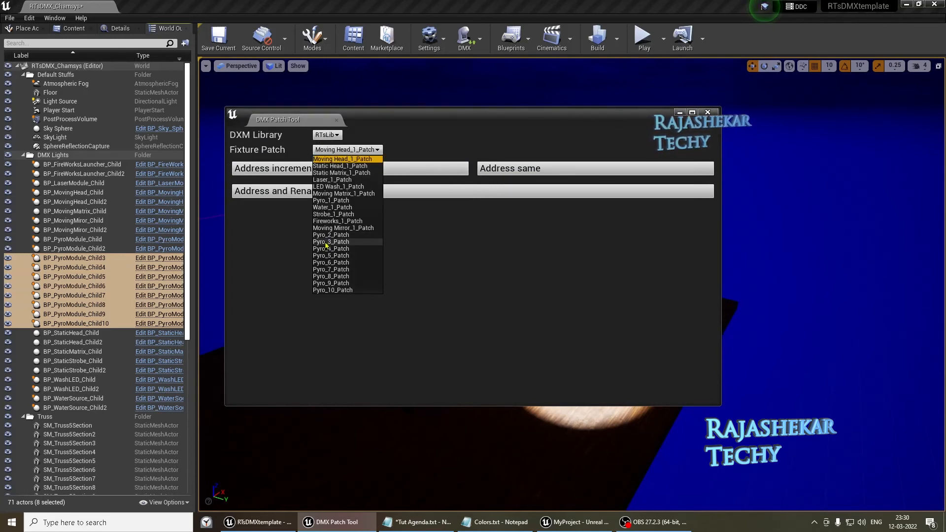
mouse_move(330, 248)
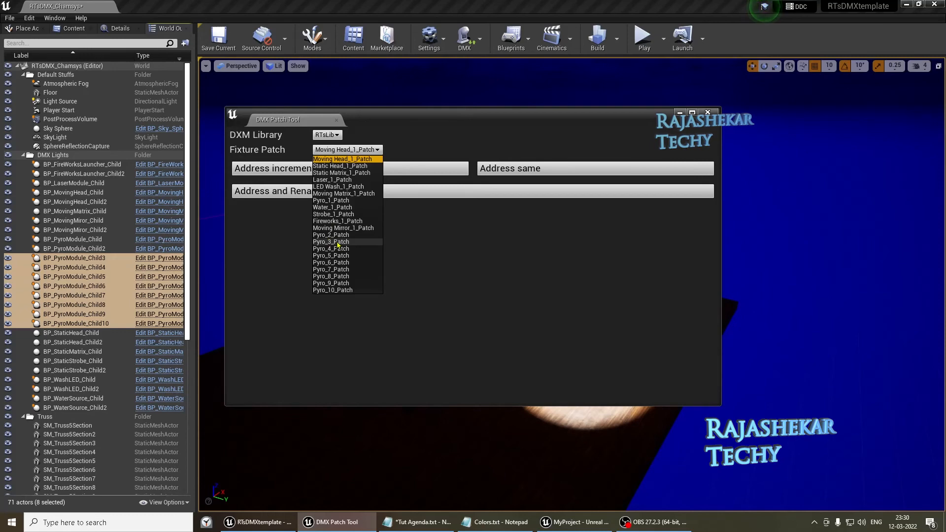
left_click(331, 242)
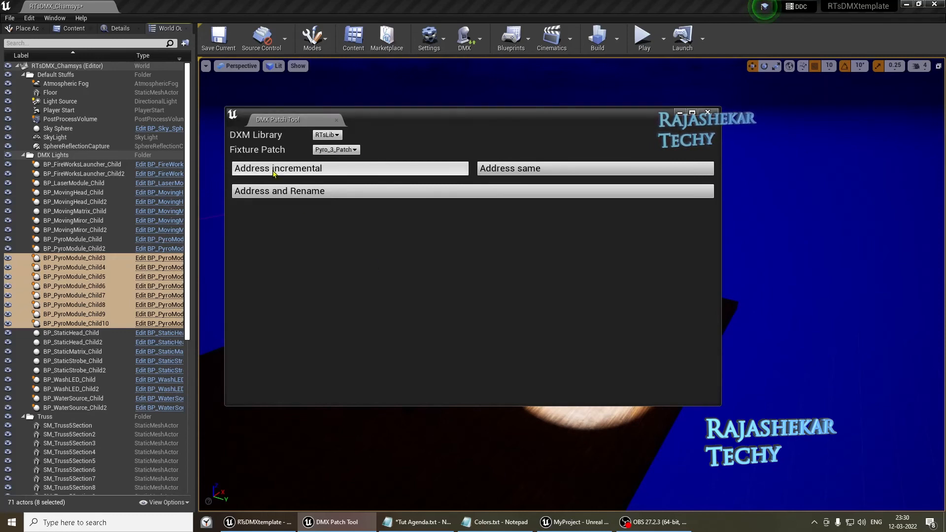
left_click(707, 113)
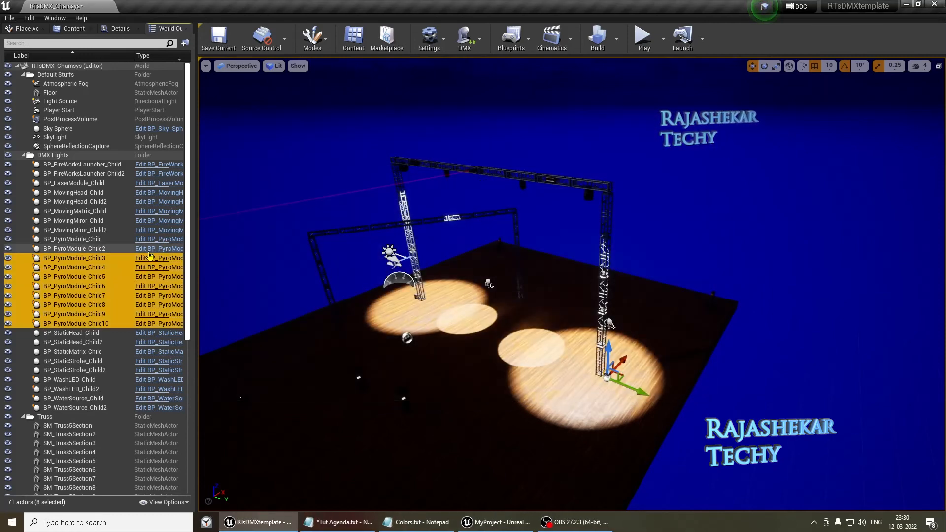
Verify Child3 uses Pyro_3_Patch and Child10 uses Pyro_10_Patch, then view the agenda
left_click(75, 258)
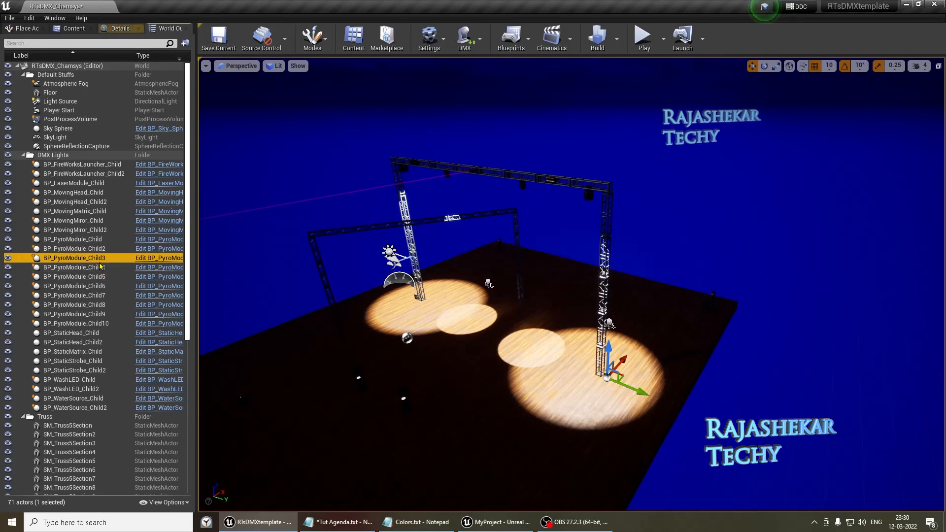
mouse_move(120, 28)
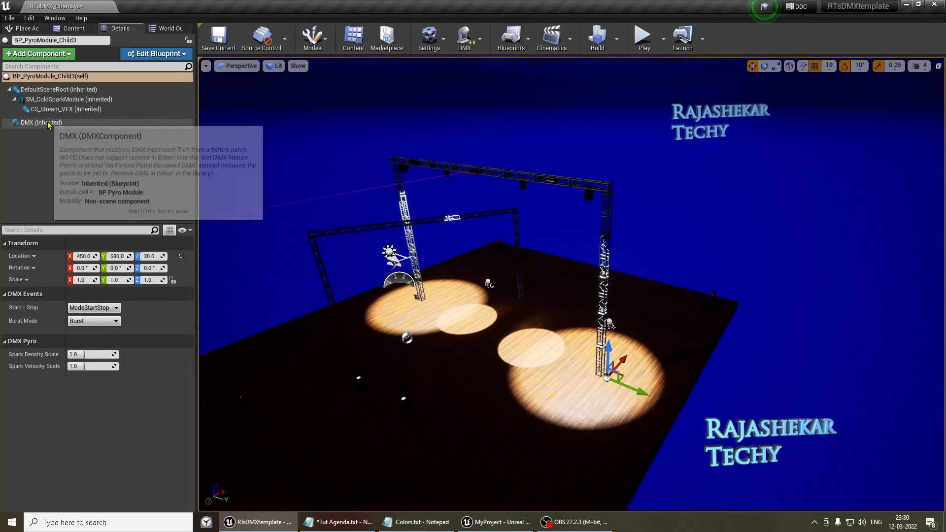
left_click(41, 123)
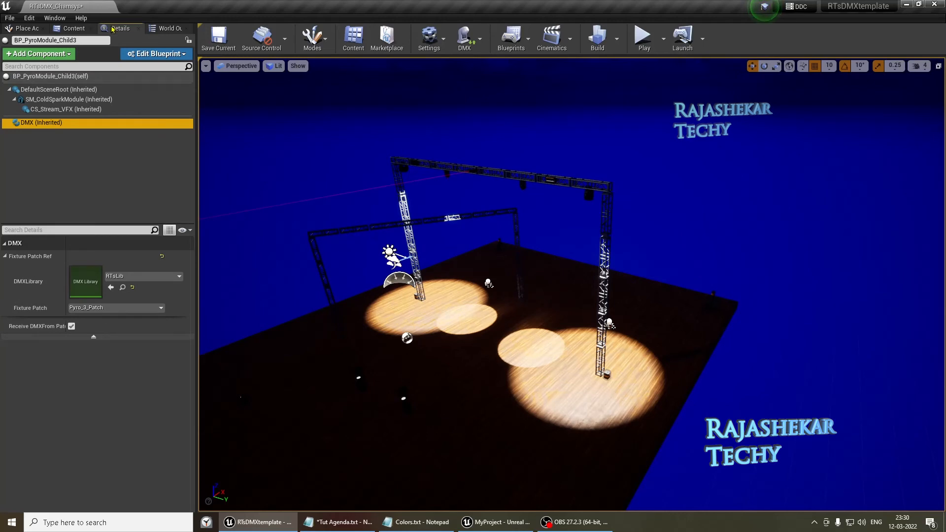
left_click(74, 29)
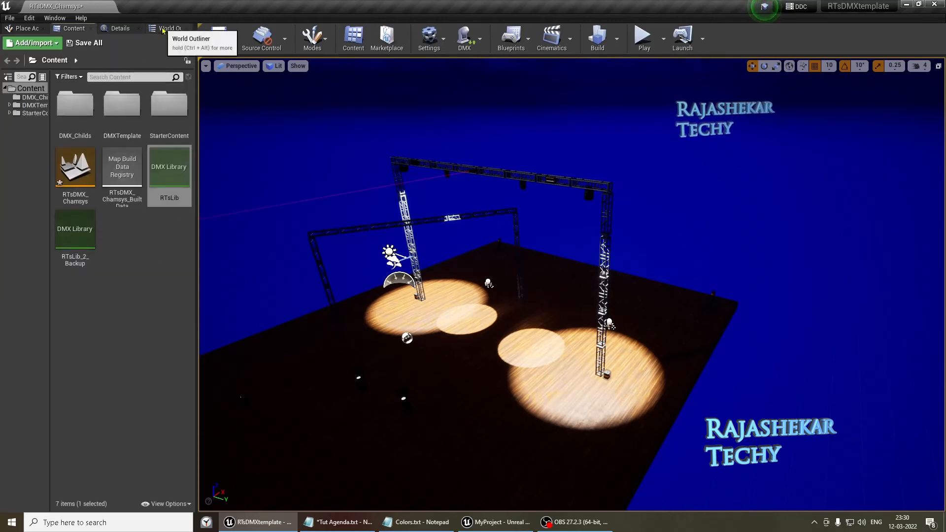
left_click(170, 28)
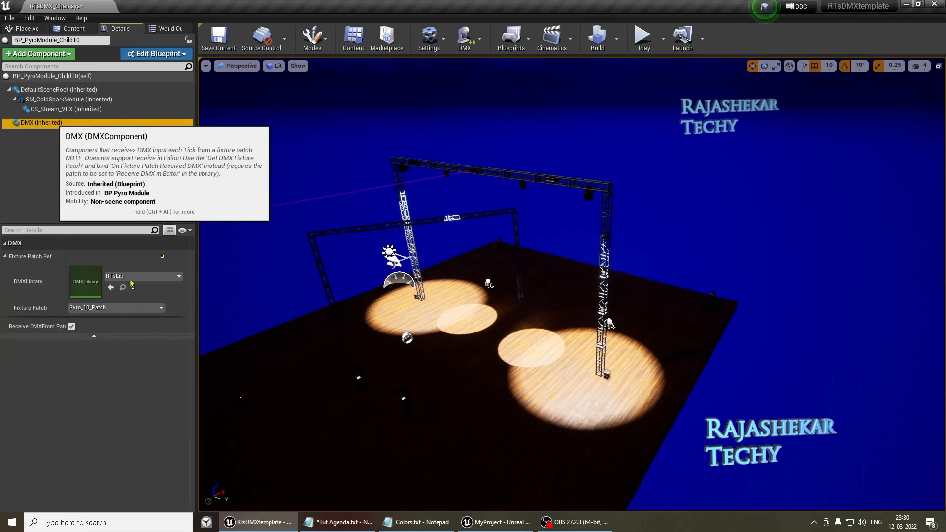
mouse_move(143, 328)
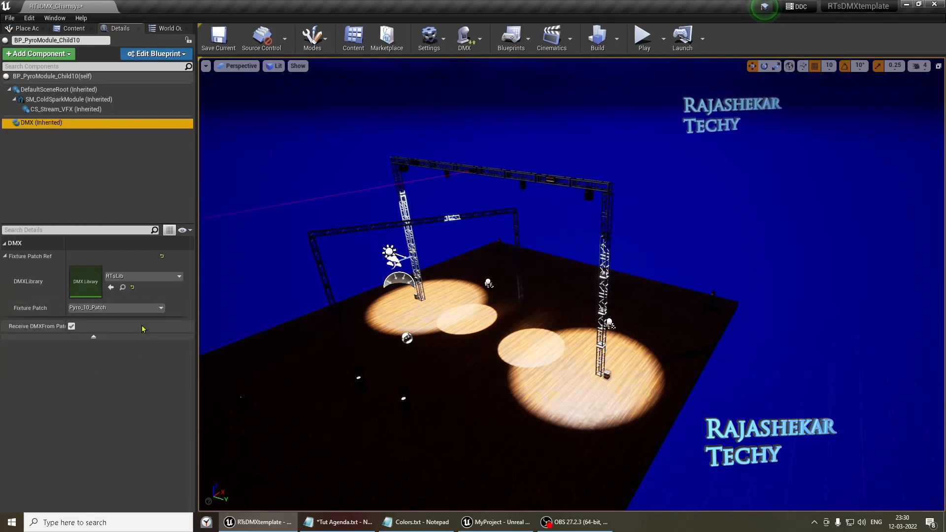
mouse_move(162, 257)
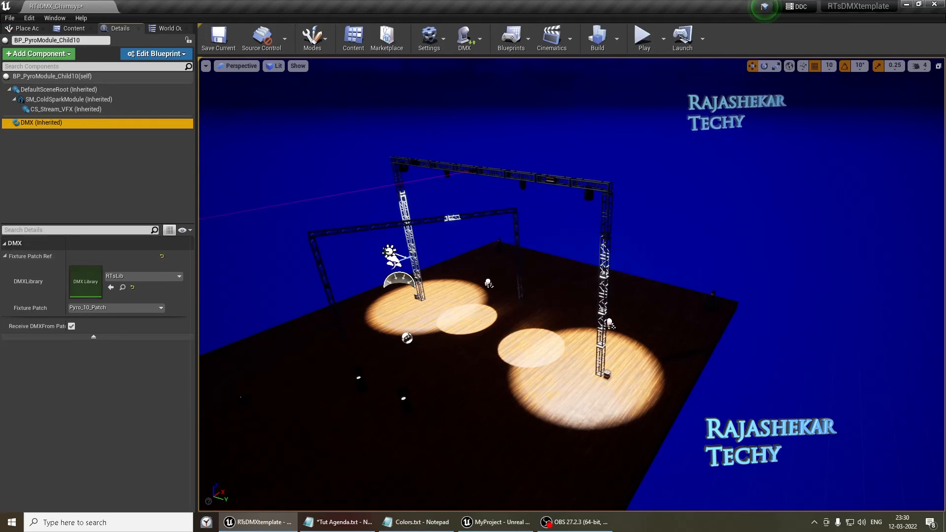
mouse_move(118, 187)
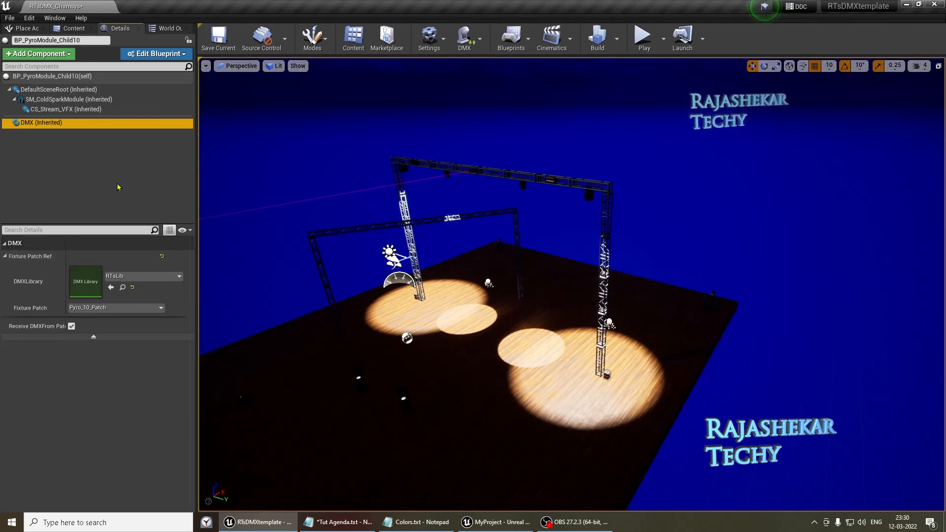
left_click(341, 522)
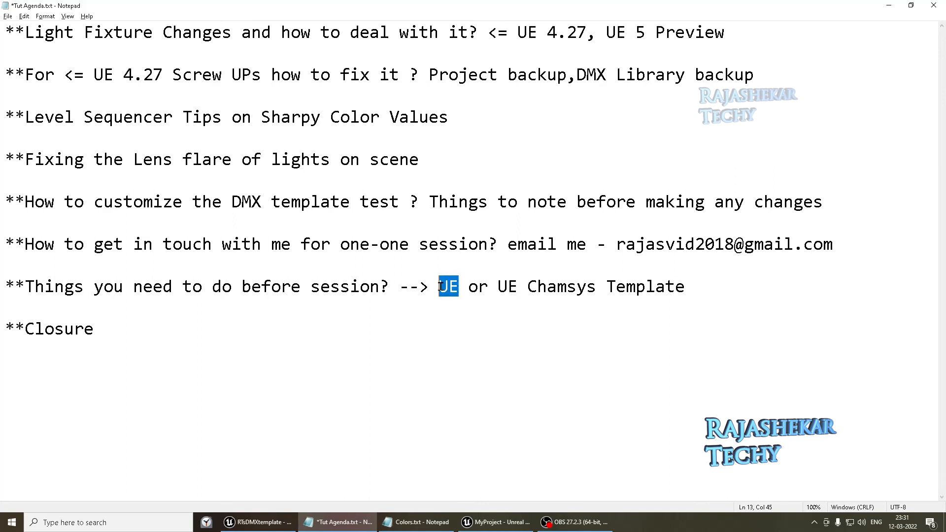
mouse_move(498, 327)
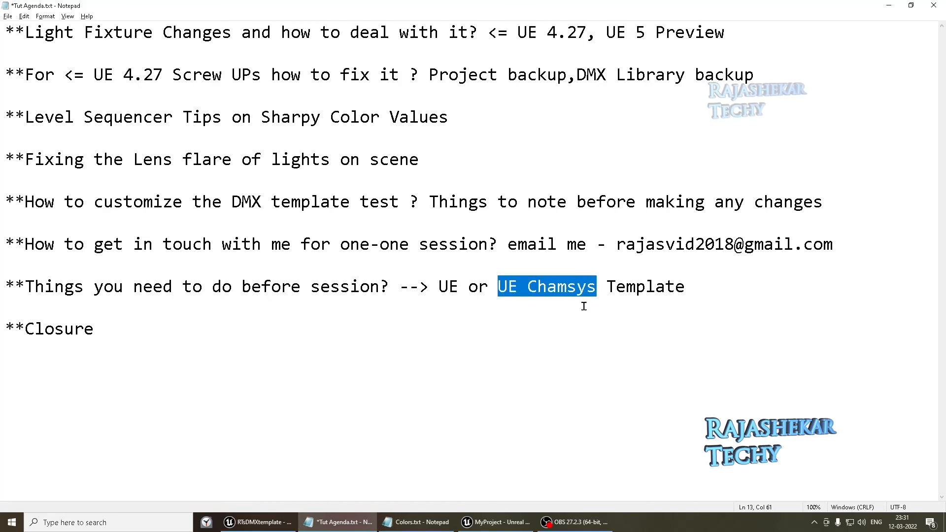
Highlight the one-one session agenda item, then switch to the Unreal Engine 5 MyProject
left_click(15, 244)
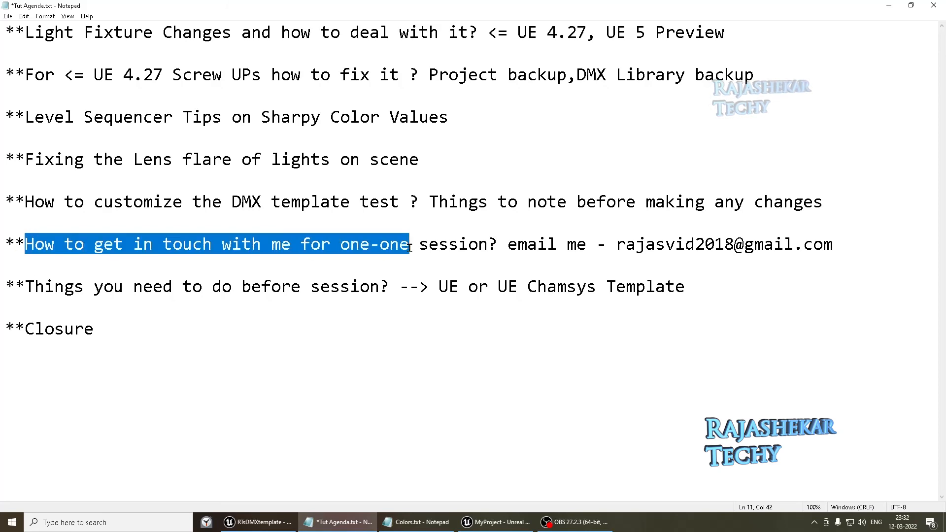
left_click(494, 522)
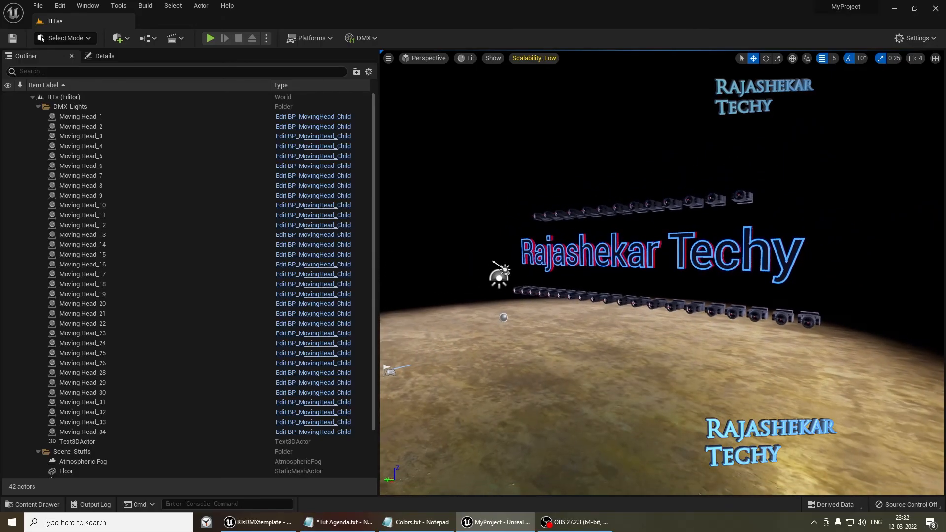